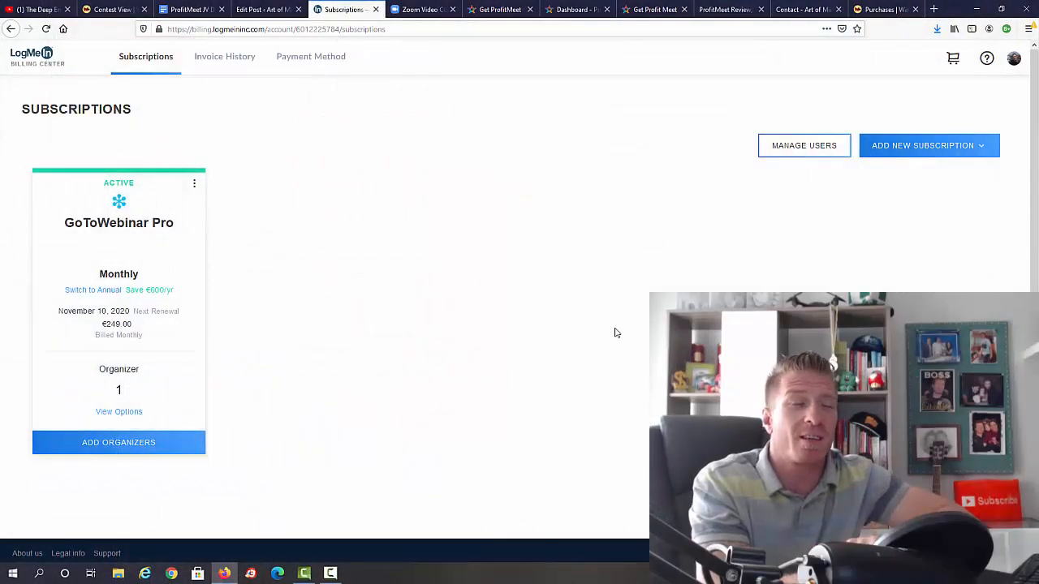
{"action": "mouse_move", "coordinate": [301, 307]}
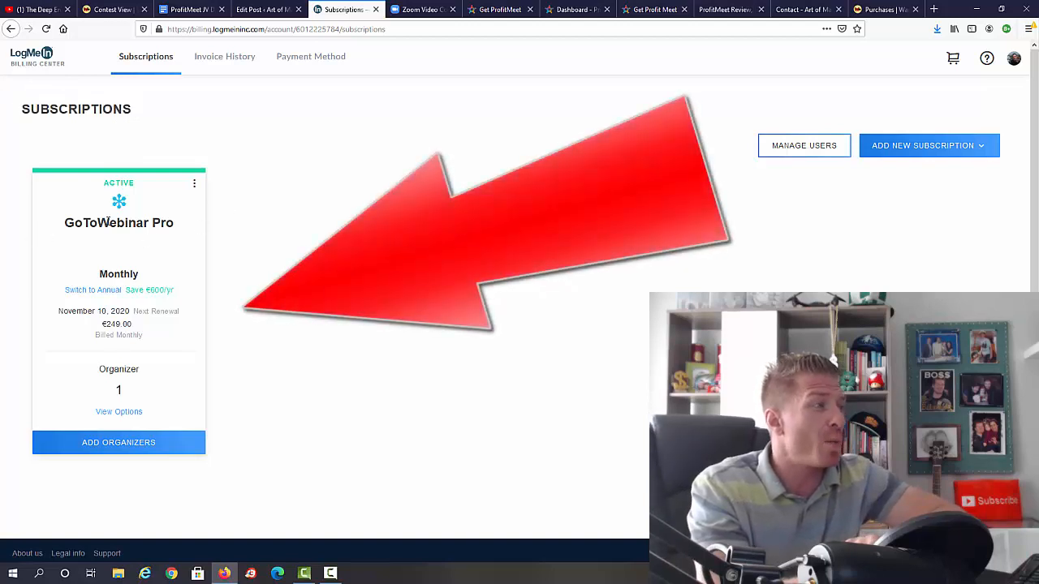
Browse Zoom's annual euro plans from Basic to Enterprise and the add-ons, then return to the top
{"action": "double_click", "coordinate": [117, 325]}
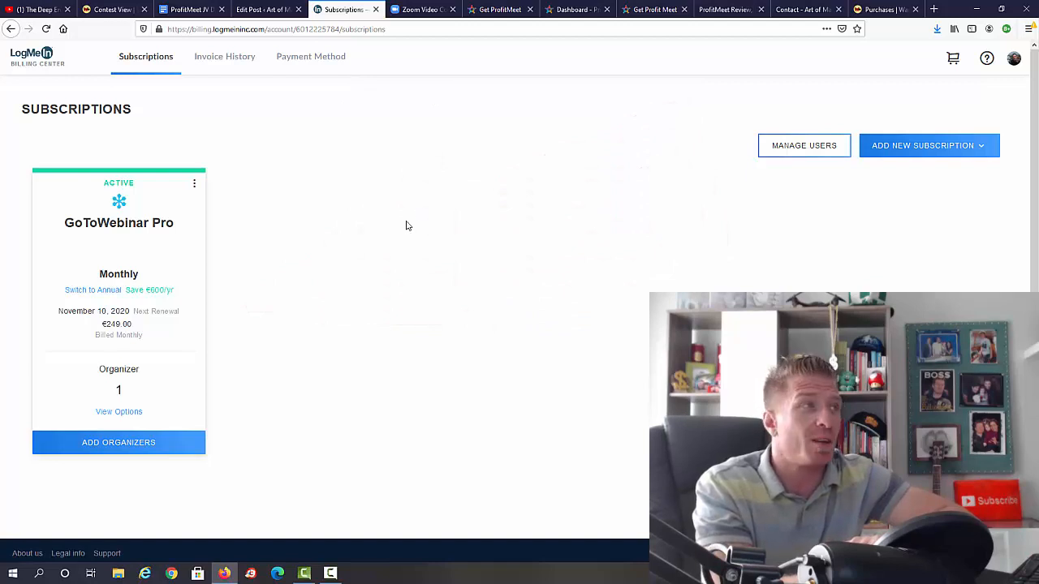
{"action": "left_click", "coordinate": [422, 10]}
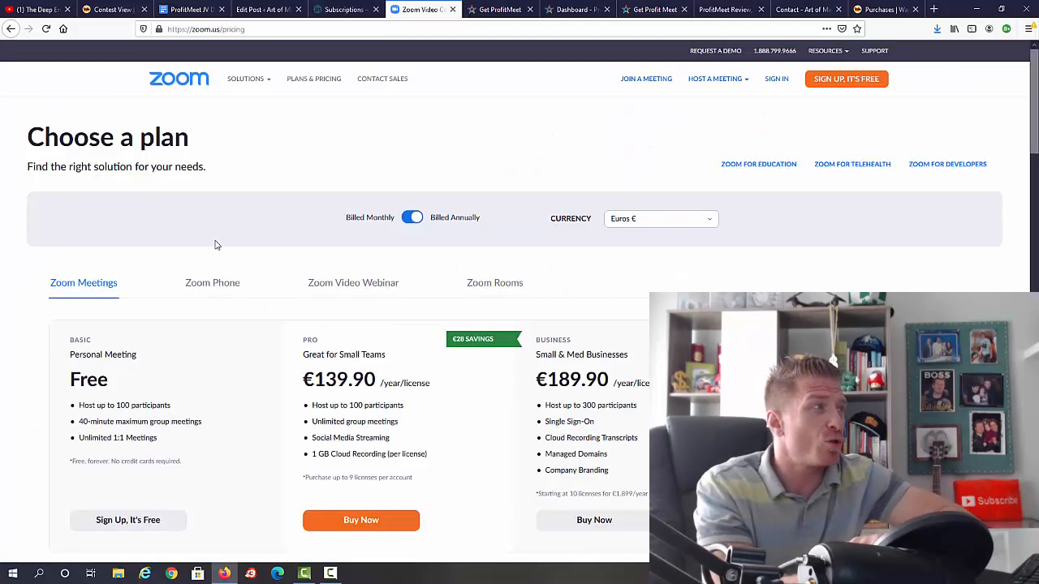
{"action": "left_click", "coordinate": [247, 78]}
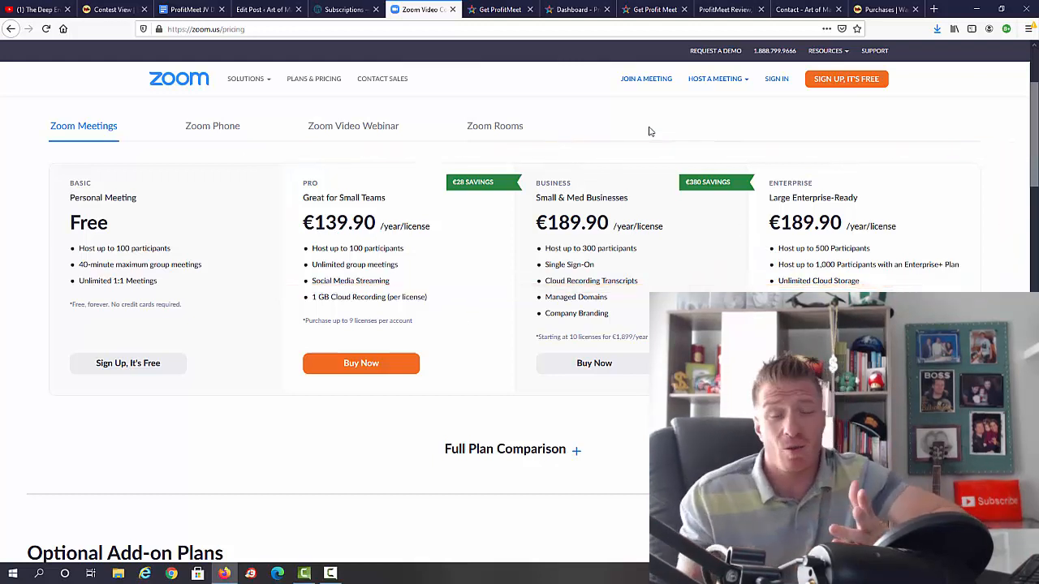
{"action": "scroll", "scroll_direction": "down", "scroll_amount": 3}
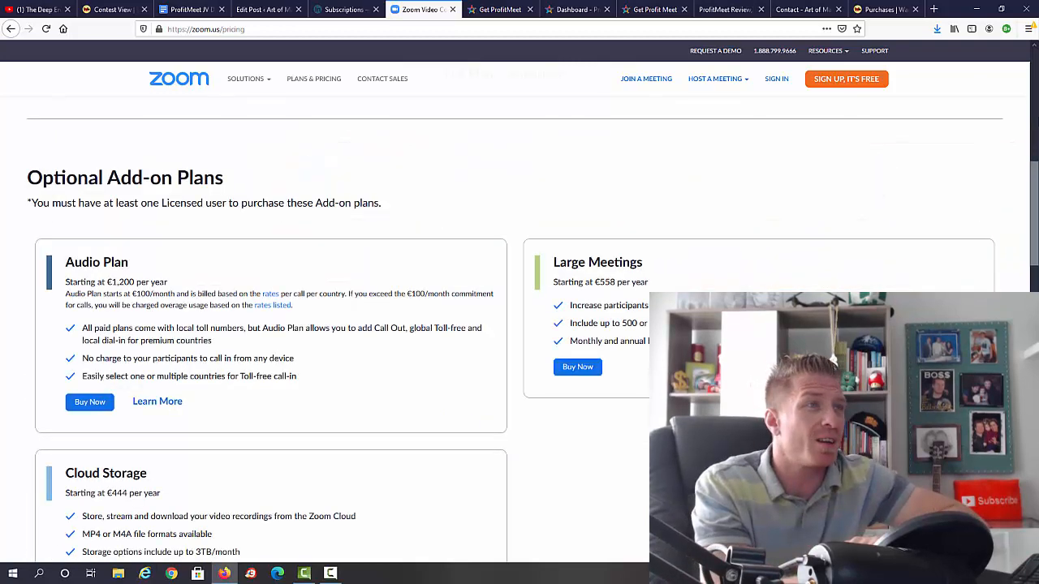
{"action": "scroll", "scroll_direction": "up", "scroll_amount": 3}
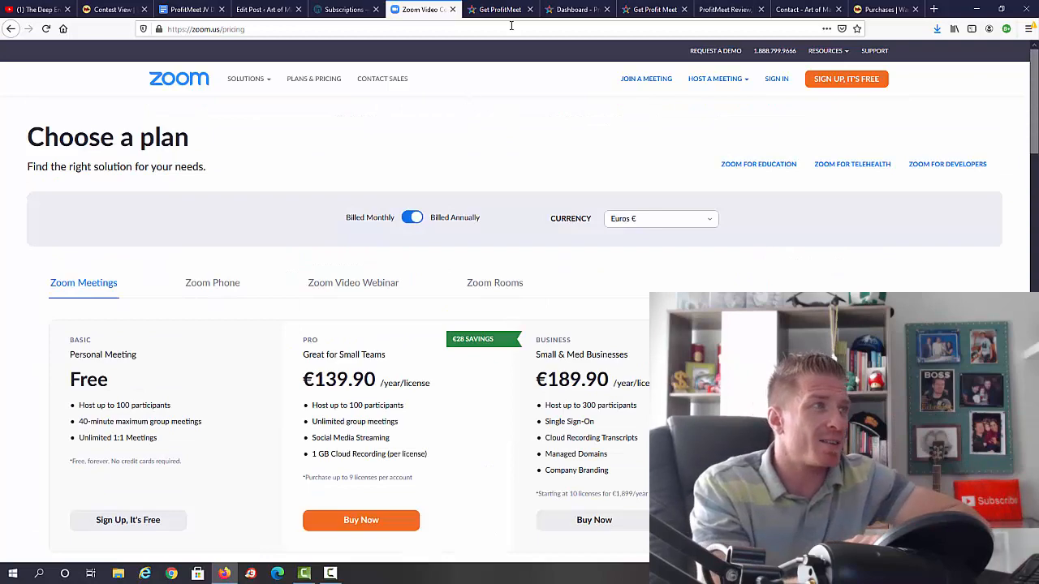
Scroll the ProfitMeet sales page past the demo video and features to the traffic-proof analytics screenshots
{"action": "left_click", "coordinate": [500, 10]}
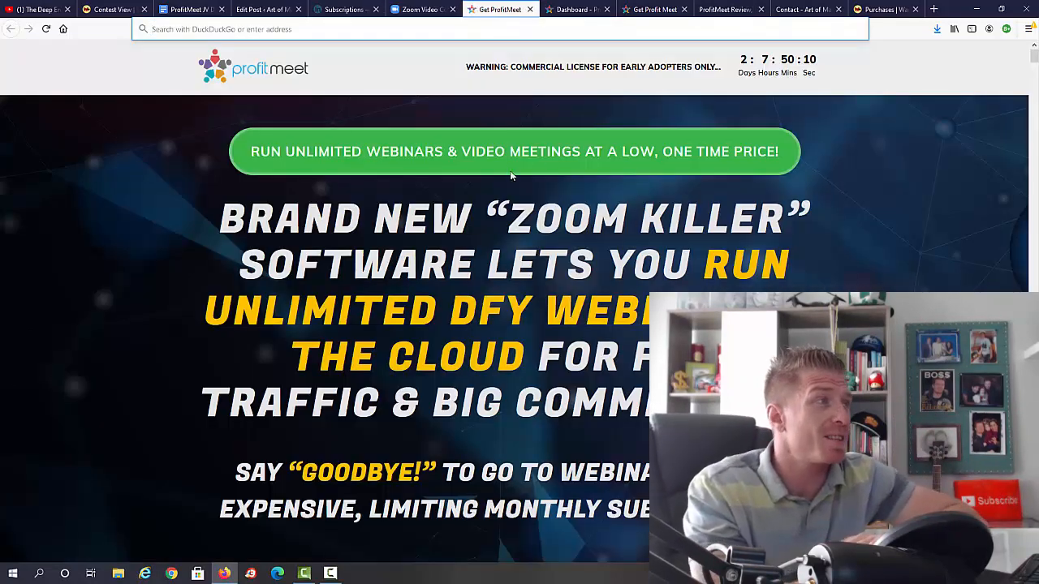
{"action": "mouse_move", "coordinate": [526, 180]}
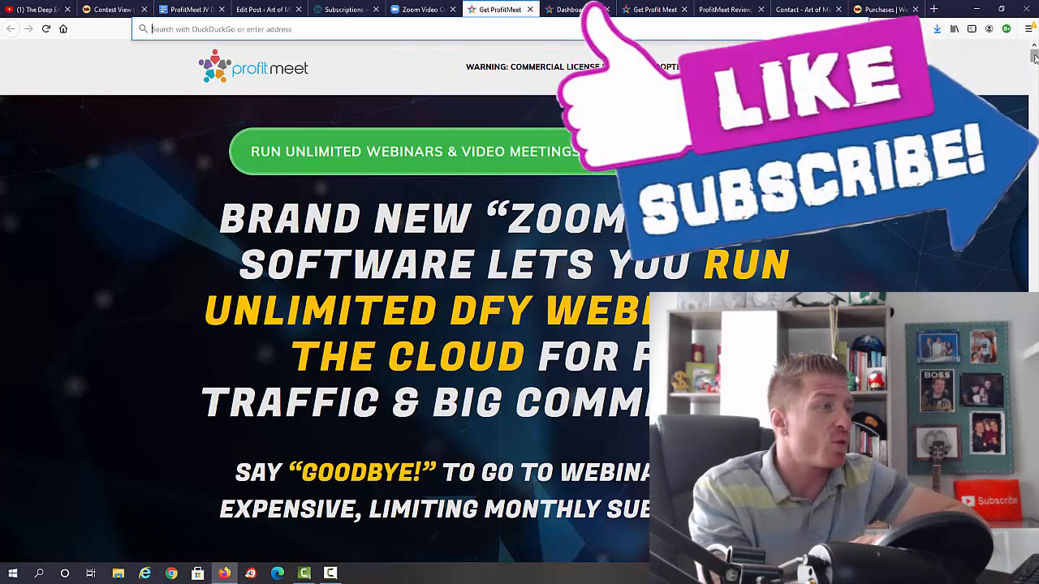
{"action": "scroll", "scroll_direction": "down", "scroll_amount": 3}
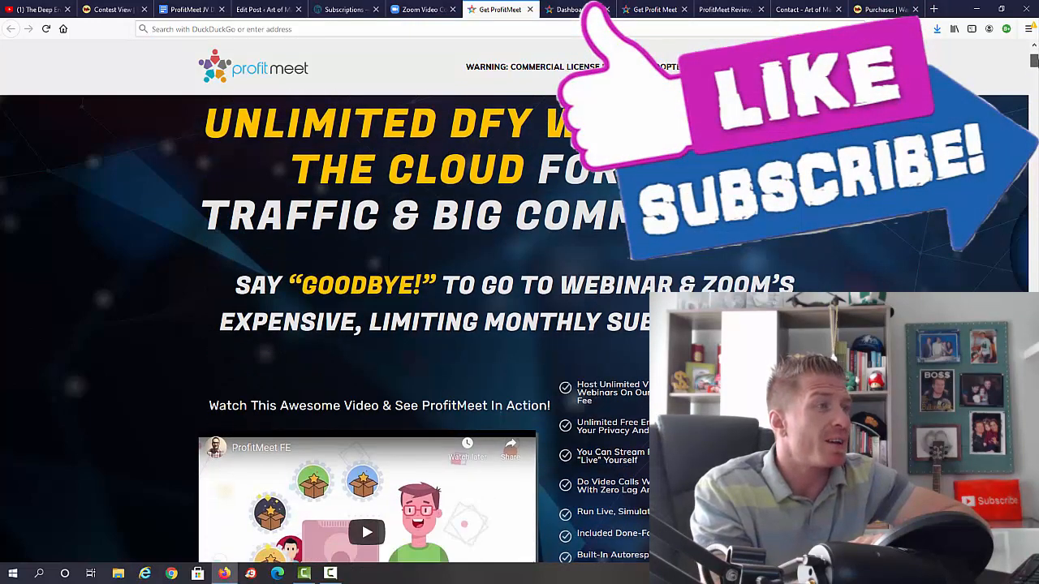
{"action": "scroll", "scroll_direction": "down", "scroll_amount": 3}
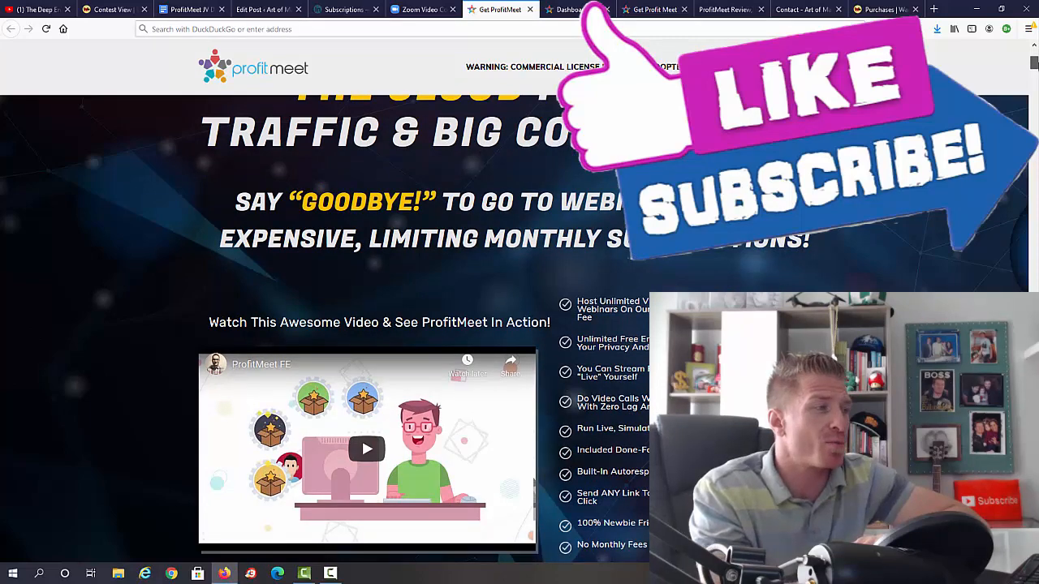
{"action": "scroll", "scroll_direction": "down", "scroll_amount": 3}
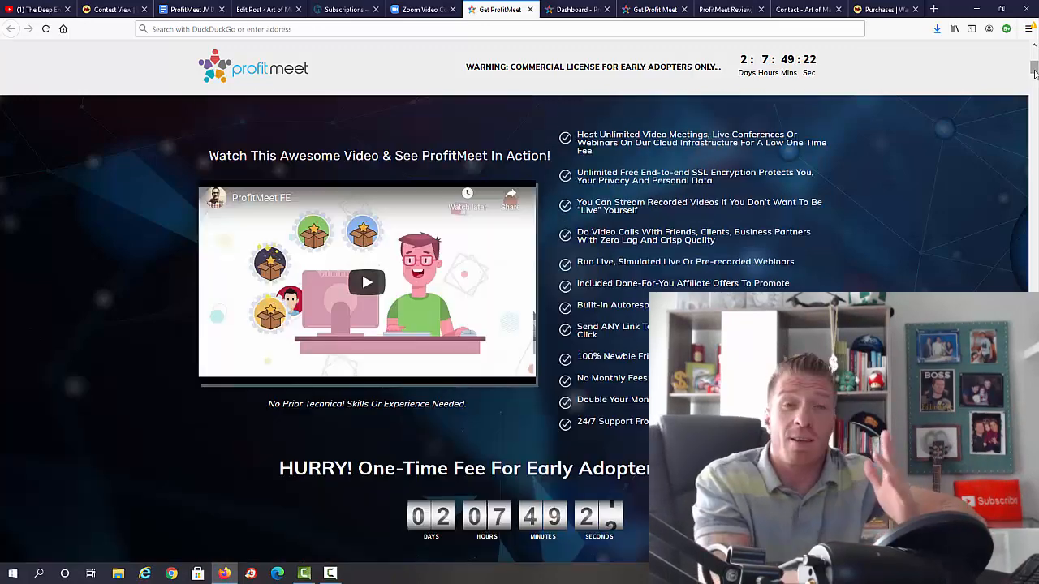
{"action": "scroll", "scroll_direction": "down", "scroll_amount": 3}
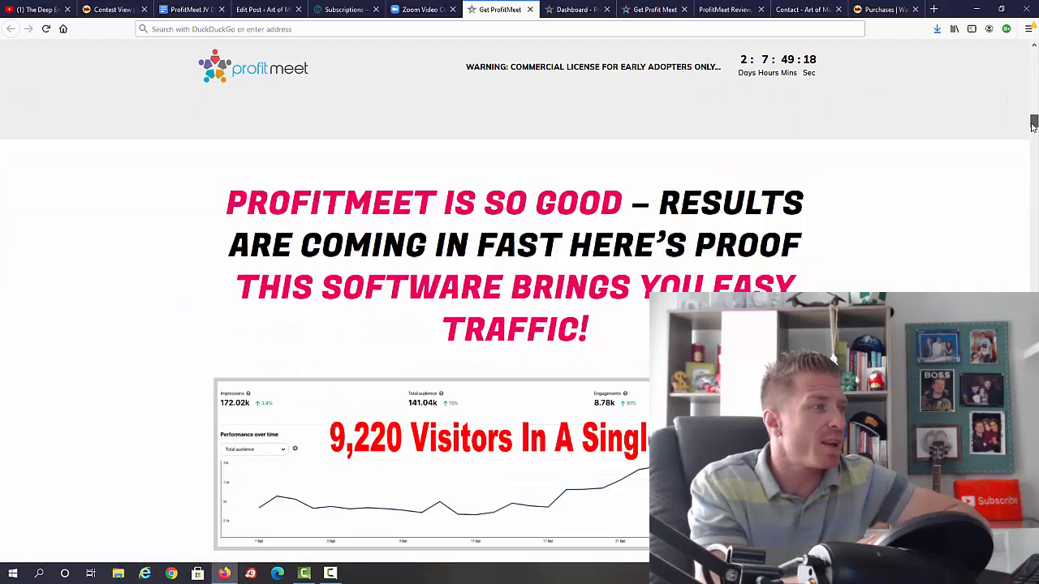
{"action": "scroll", "scroll_direction": "down", "scroll_amount": 3}
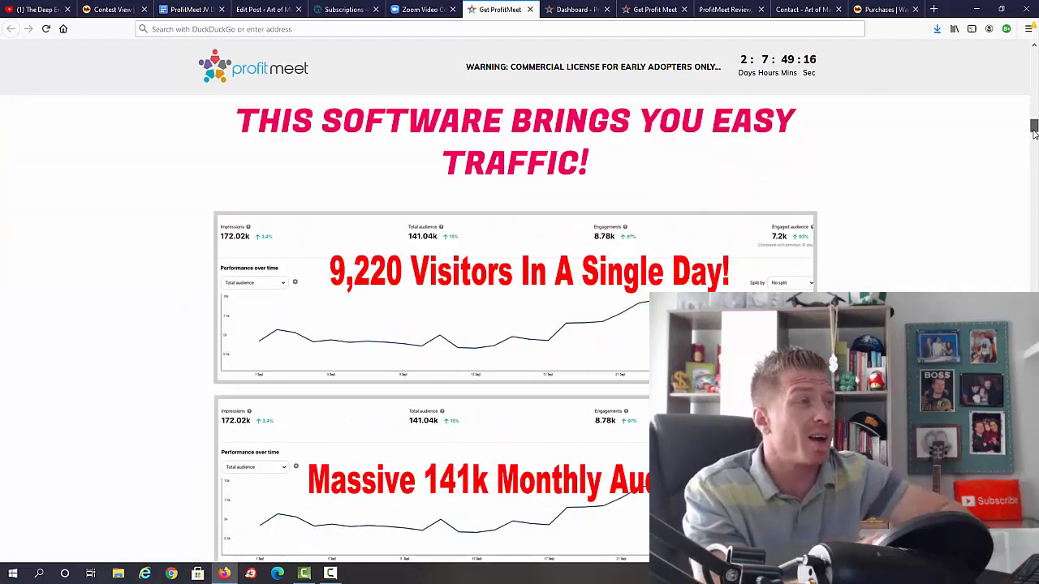
{"action": "scroll", "scroll_direction": "down", "scroll_amount": 3}
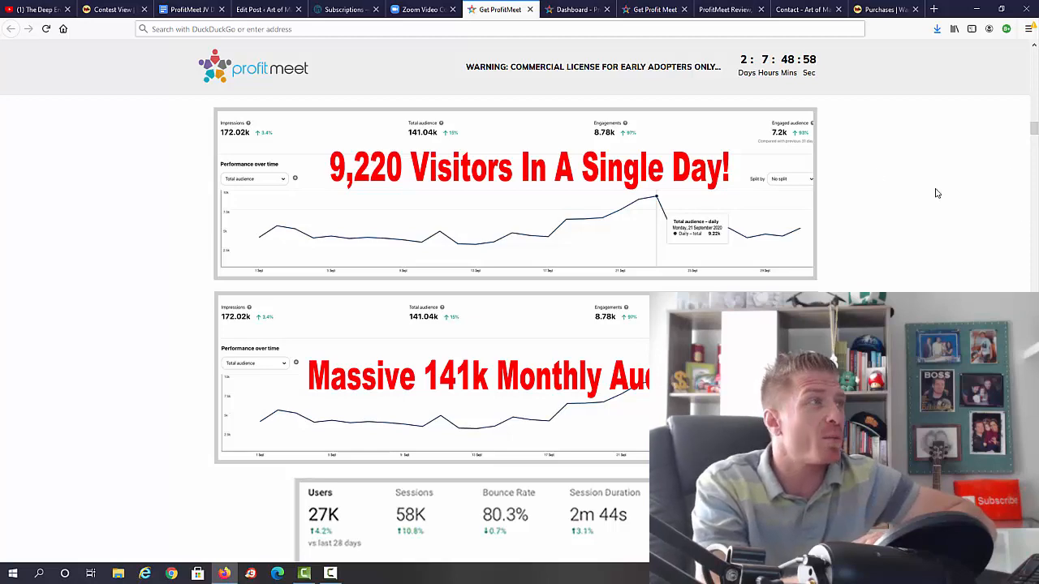
{"action": "scroll", "scroll_direction": "down", "scroll_amount": 3}
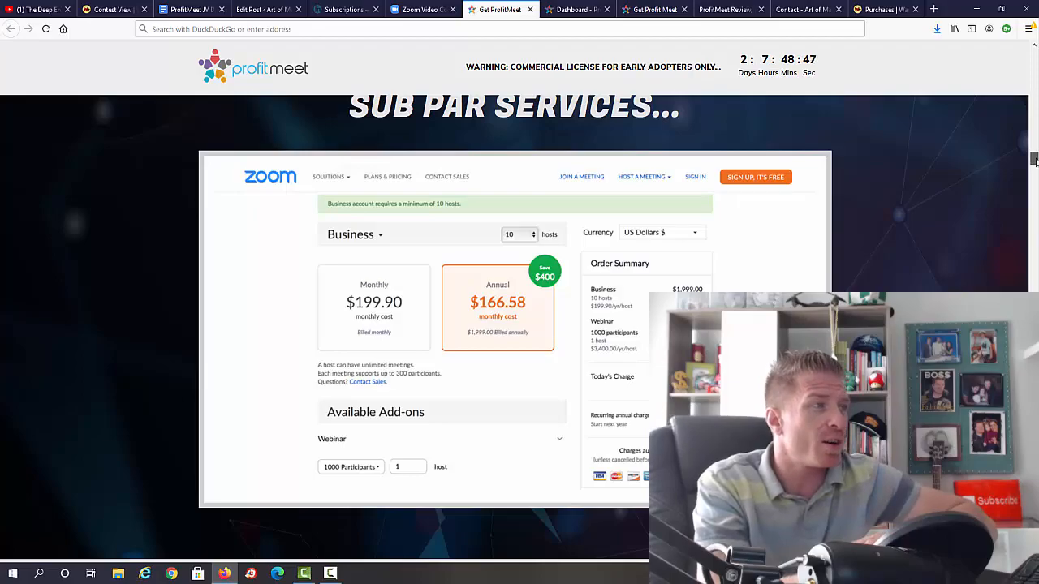
{"action": "scroll", "scroll_direction": "down", "scroll_amount": 3}
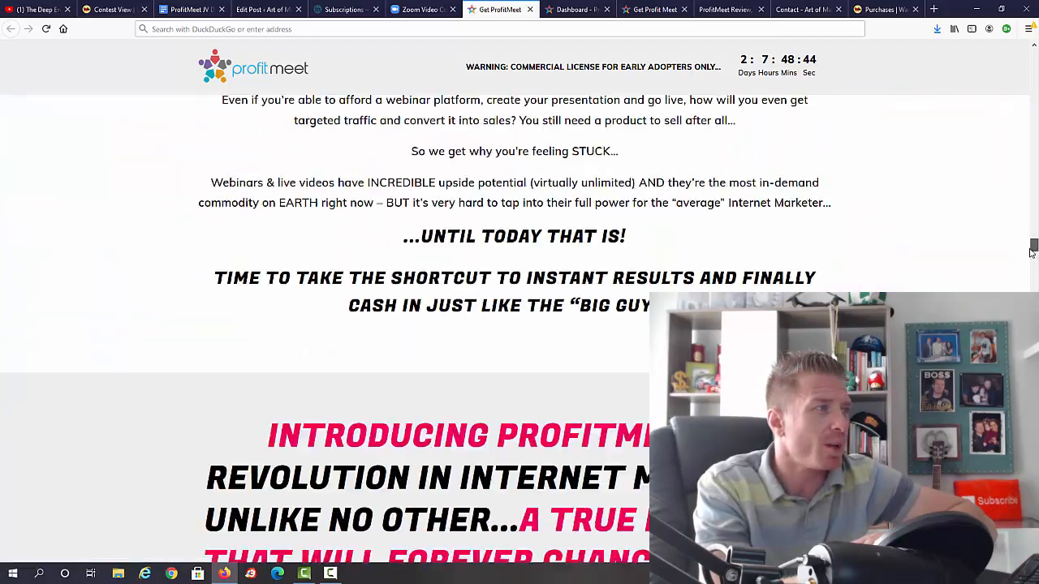
{"action": "scroll", "scroll_direction": "down", "scroll_amount": 3}
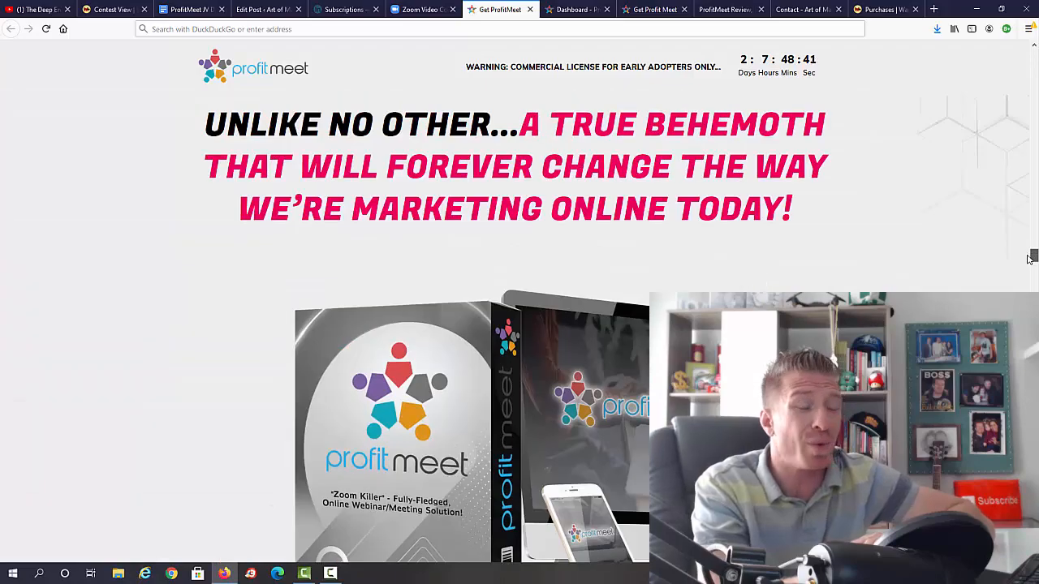
{"action": "scroll", "scroll_direction": "down", "scroll_amount": 3}
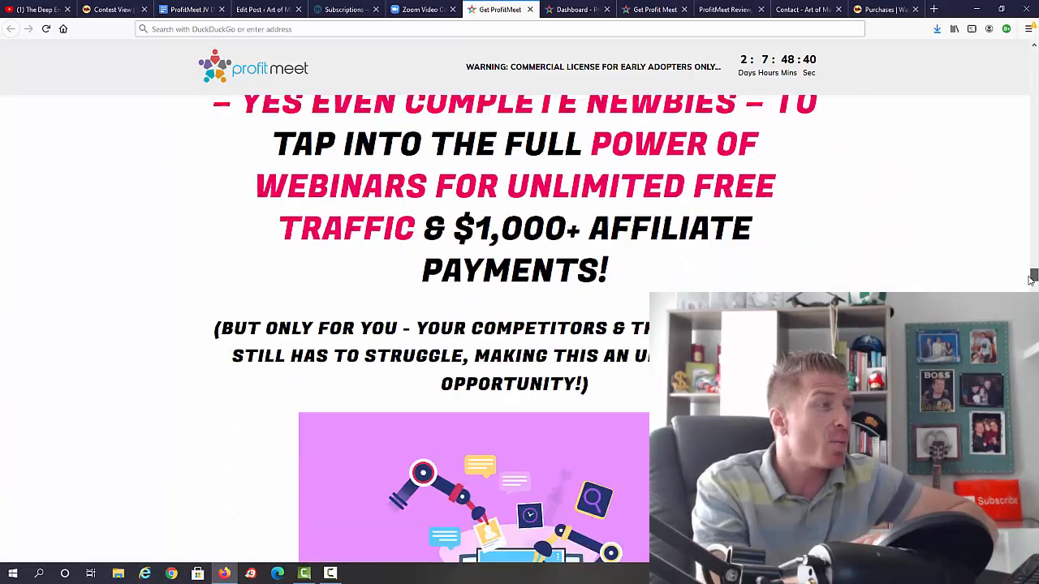
{"action": "scroll", "scroll_direction": "down", "scroll_amount": 3}
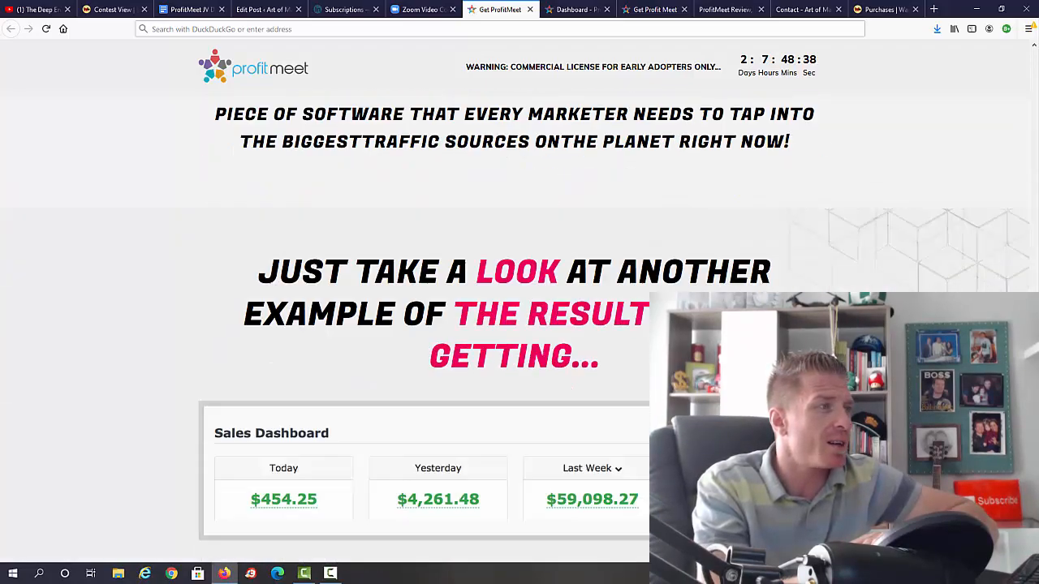
{"action": "scroll", "scroll_direction": "down", "scroll_amount": 3}
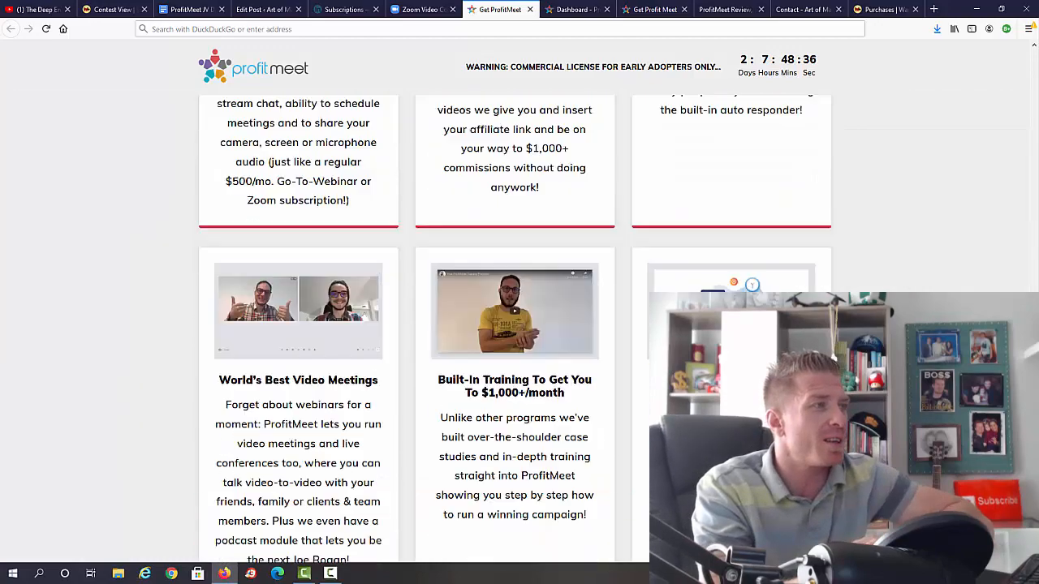
{"action": "scroll", "scroll_direction": "down", "scroll_amount": 3}
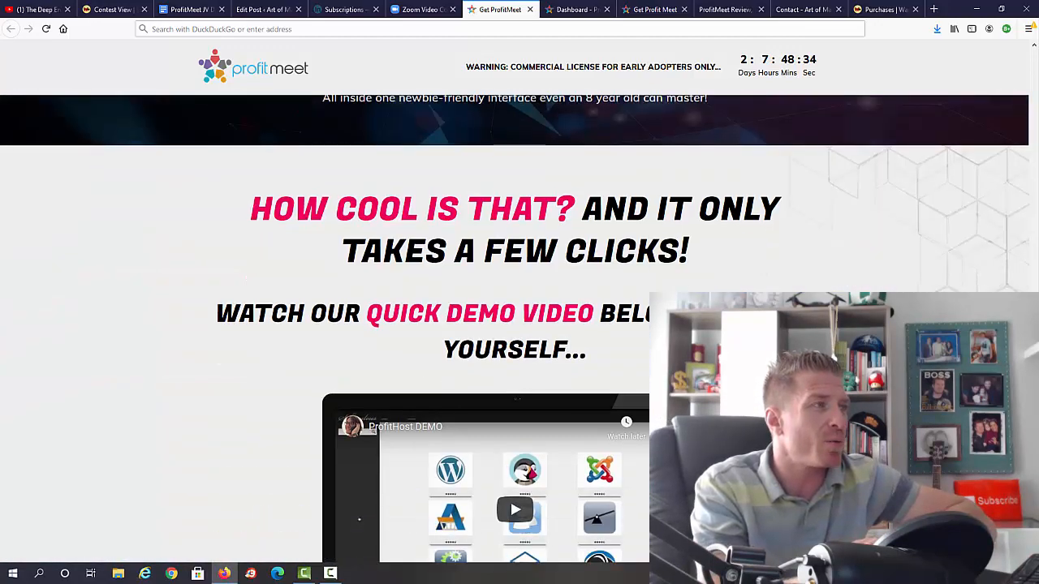
{"action": "scroll", "scroll_direction": "down", "scroll_amount": 3}
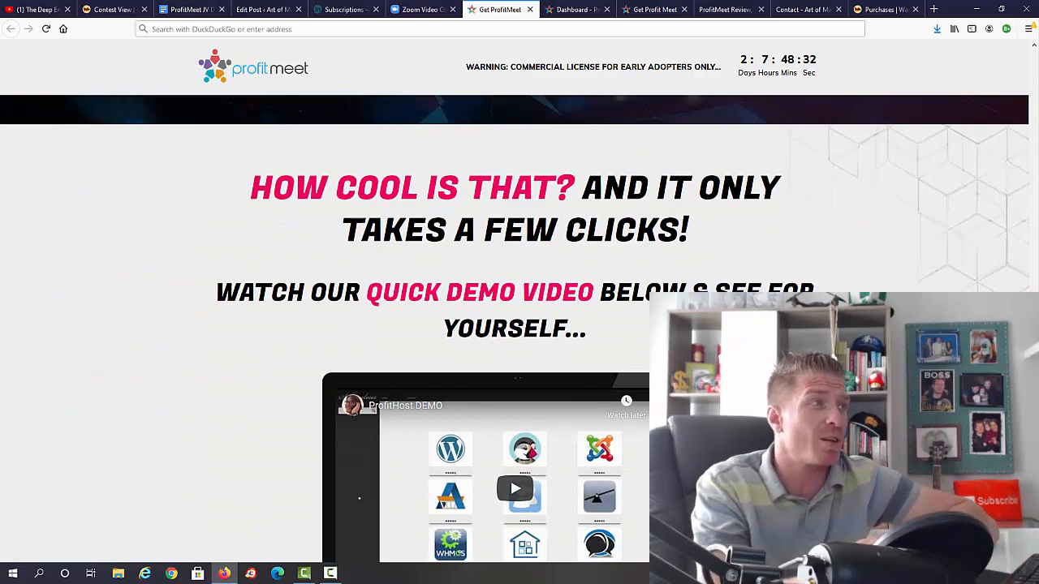
{"action": "scroll", "scroll_direction": "down", "scroll_amount": 3}
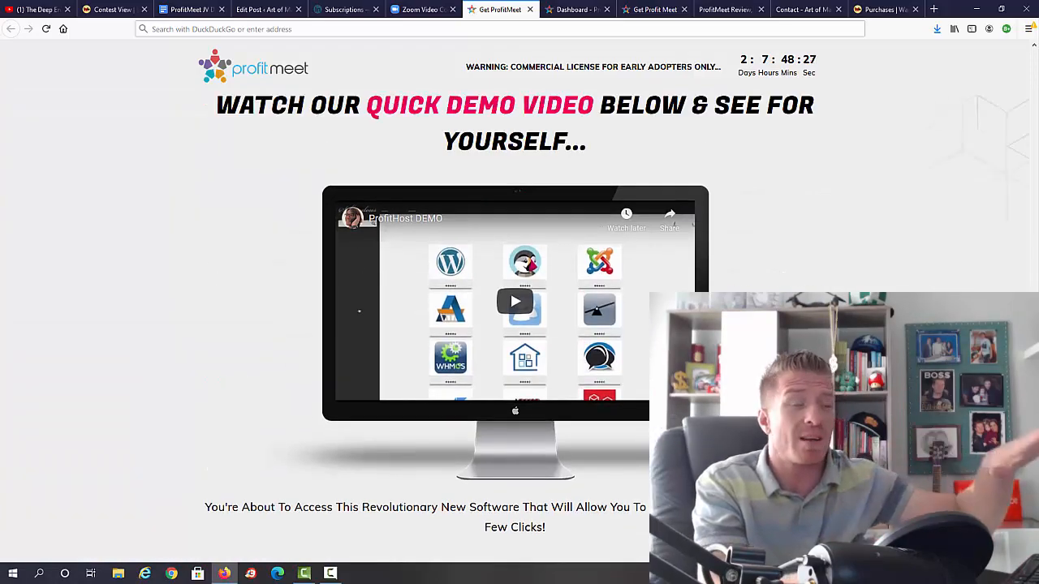
{"action": "scroll", "scroll_direction": "down", "scroll_amount": 3}
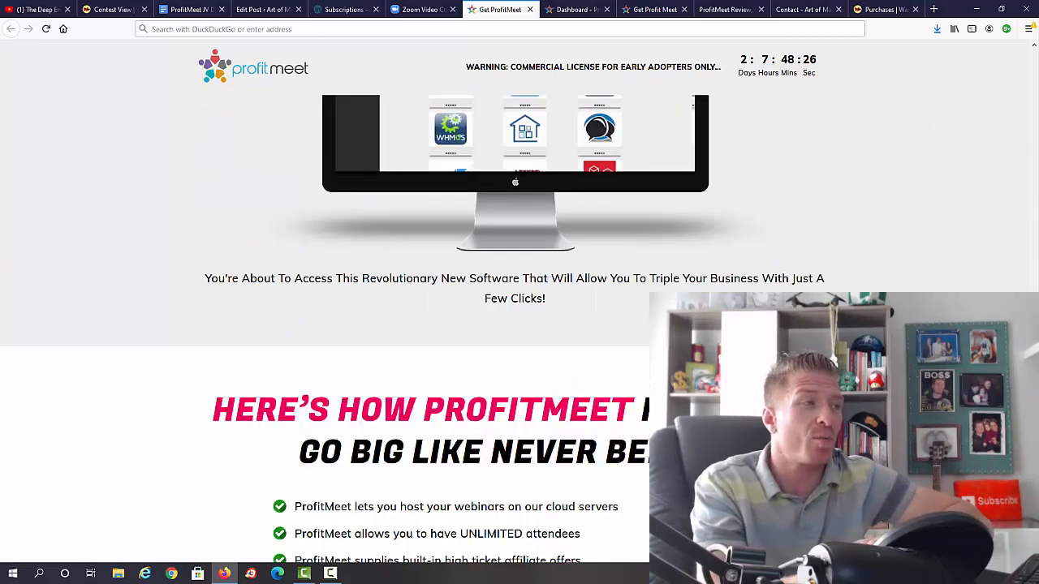
{"action": "scroll", "scroll_direction": "down", "scroll_amount": 3}
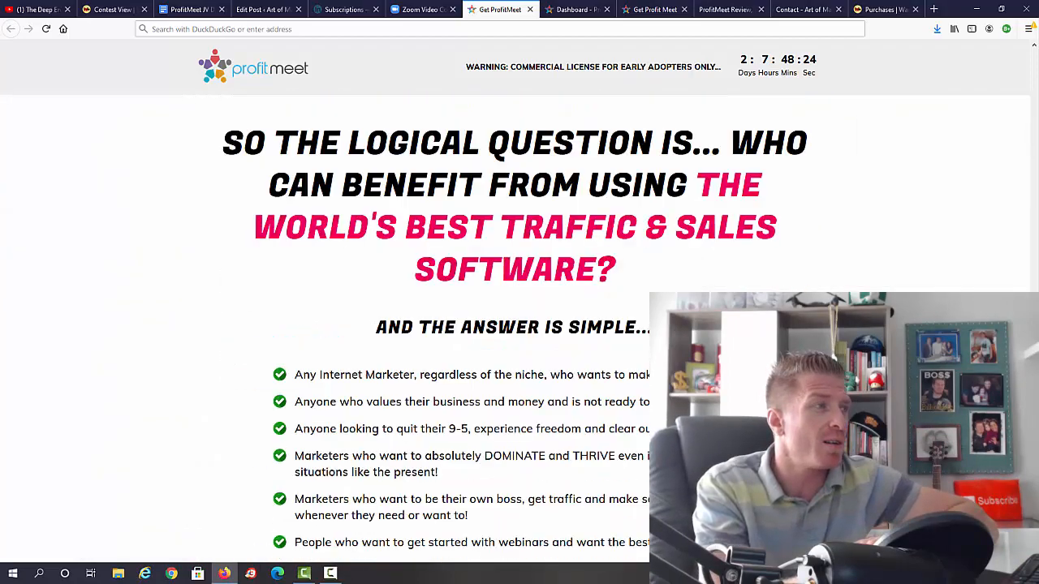
{"action": "scroll", "scroll_direction": "down", "scroll_amount": 3}
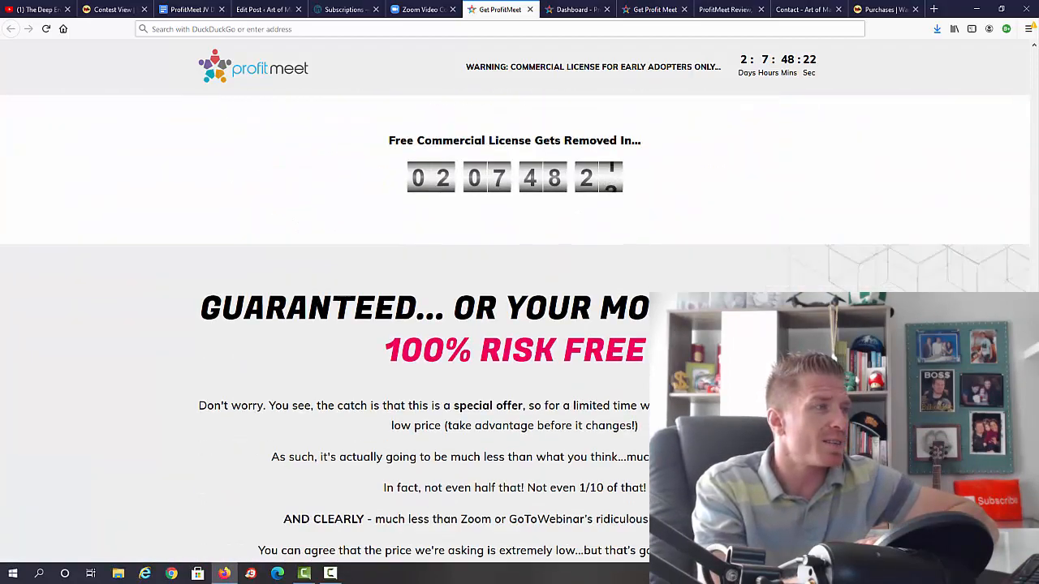
{"action": "scroll", "scroll_direction": "down", "scroll_amount": 3}
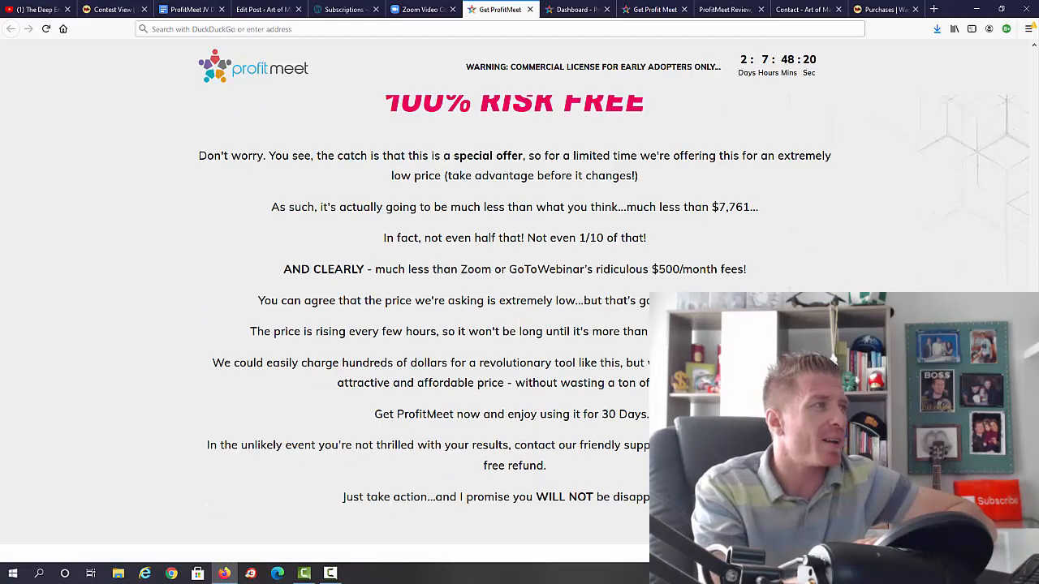
{"action": "scroll", "scroll_direction": "down", "scroll_amount": 3}
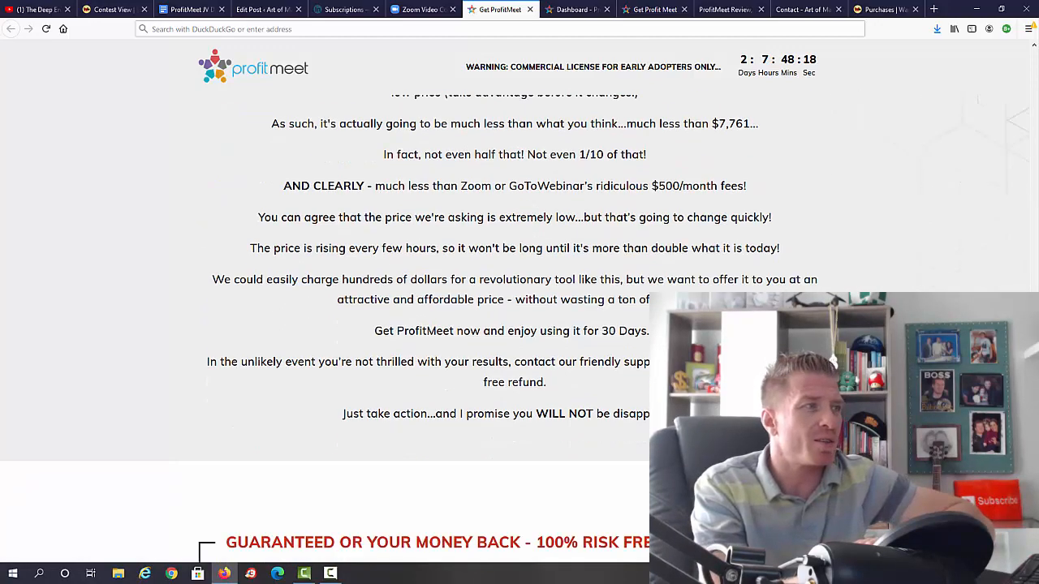
{"action": "scroll", "scroll_direction": "down", "scroll_amount": 3}
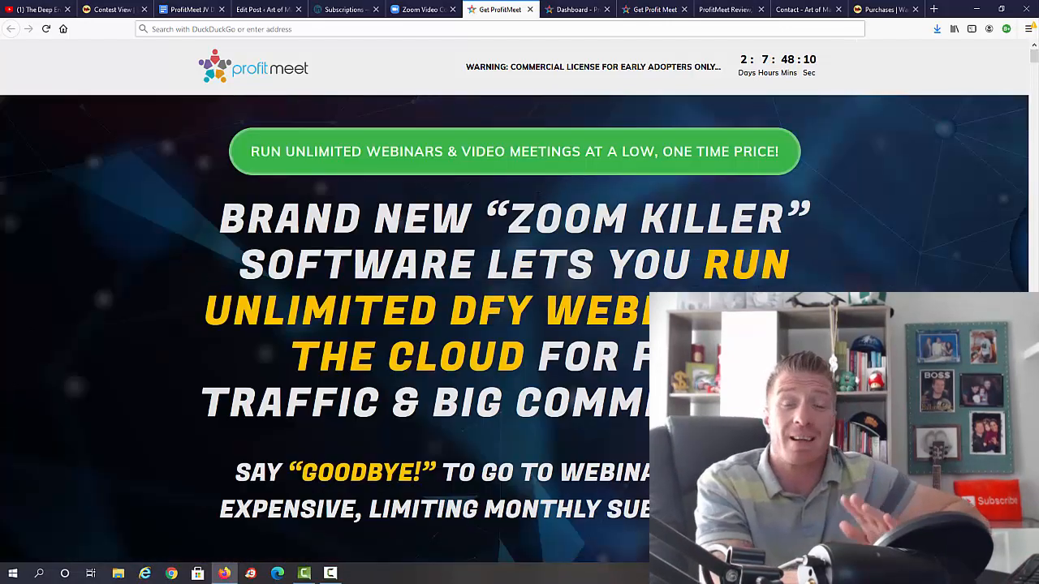
Show the ProfitMeet app's Instant Meetings history of past meetings from the sidebar
{"action": "left_click", "coordinate": [576, 9]}
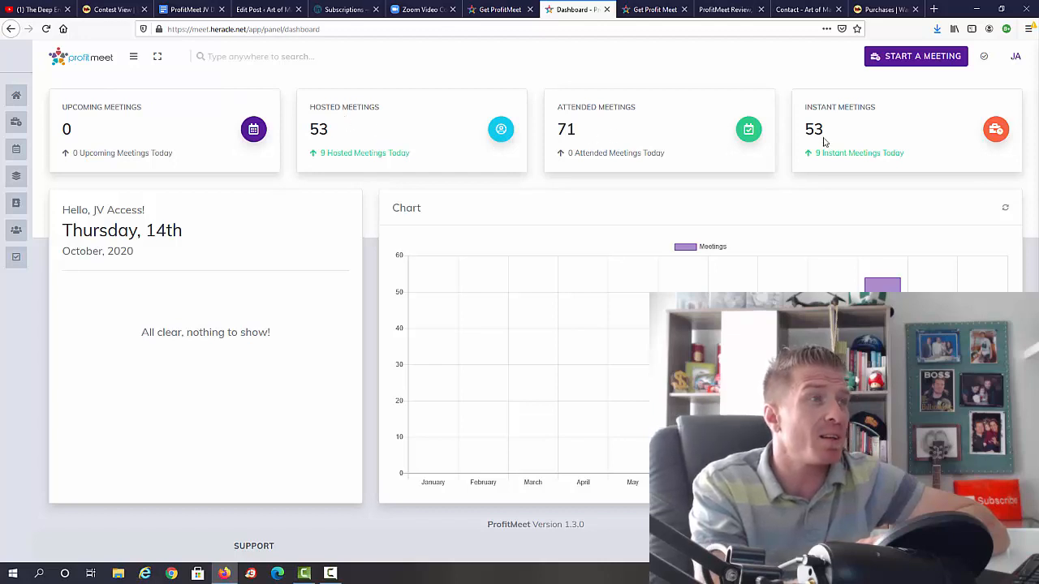
{"action": "mouse_move", "coordinate": [899, 152]}
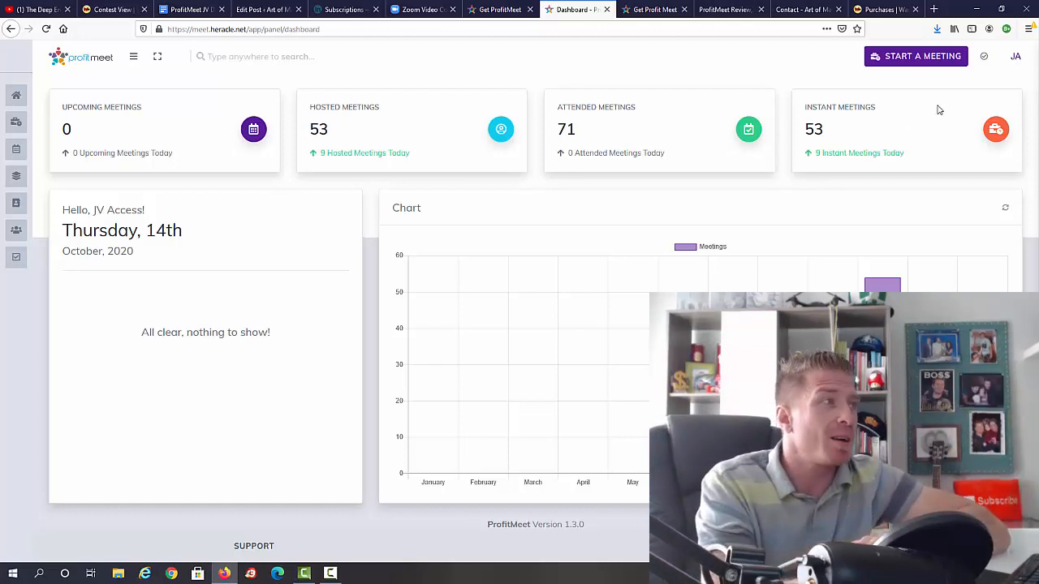
{"action": "left_click", "coordinate": [133, 56]}
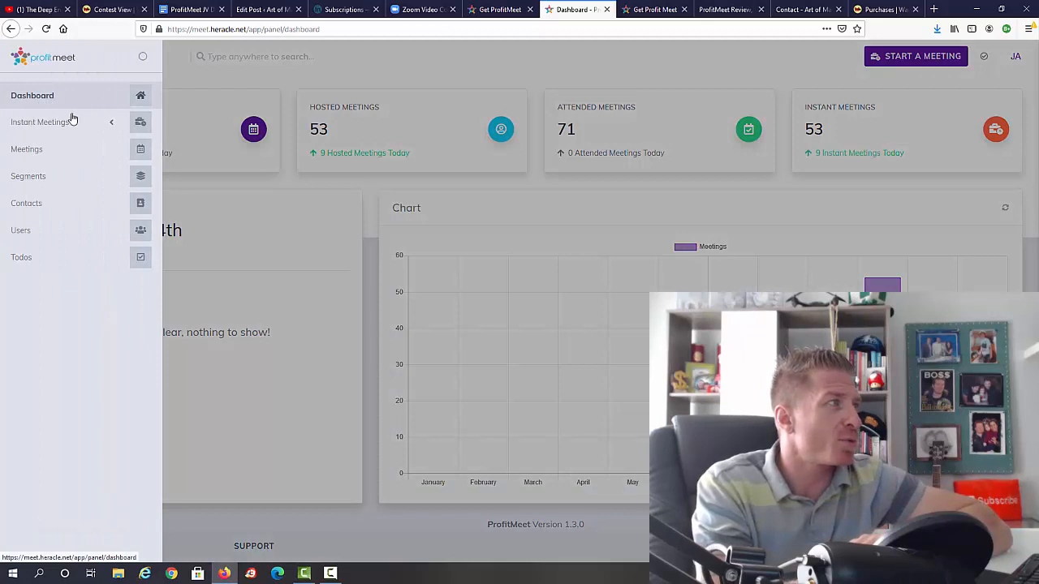
{"action": "left_click", "coordinate": [39, 122]}
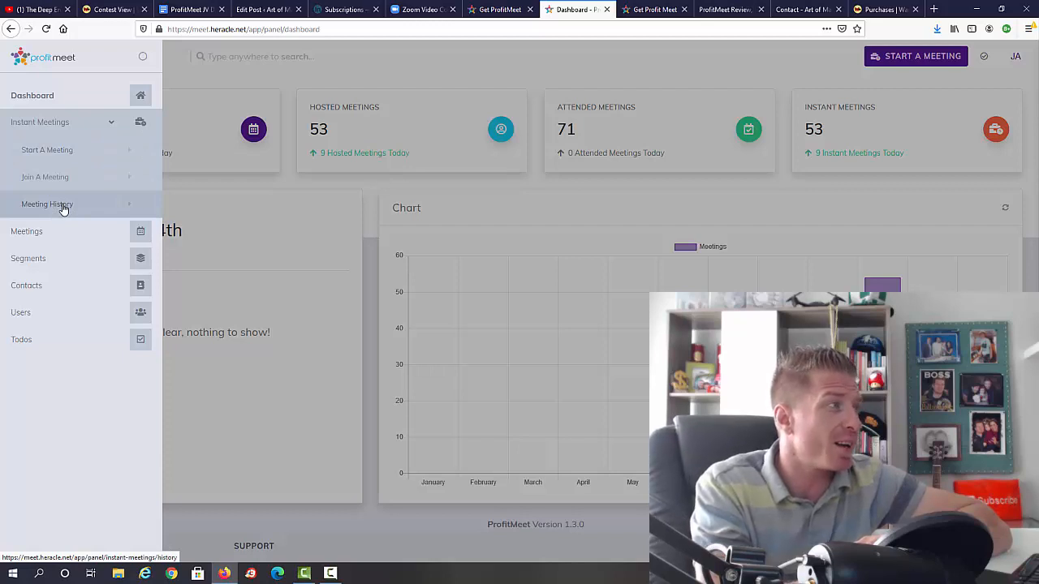
{"action": "left_click", "coordinate": [27, 232]}
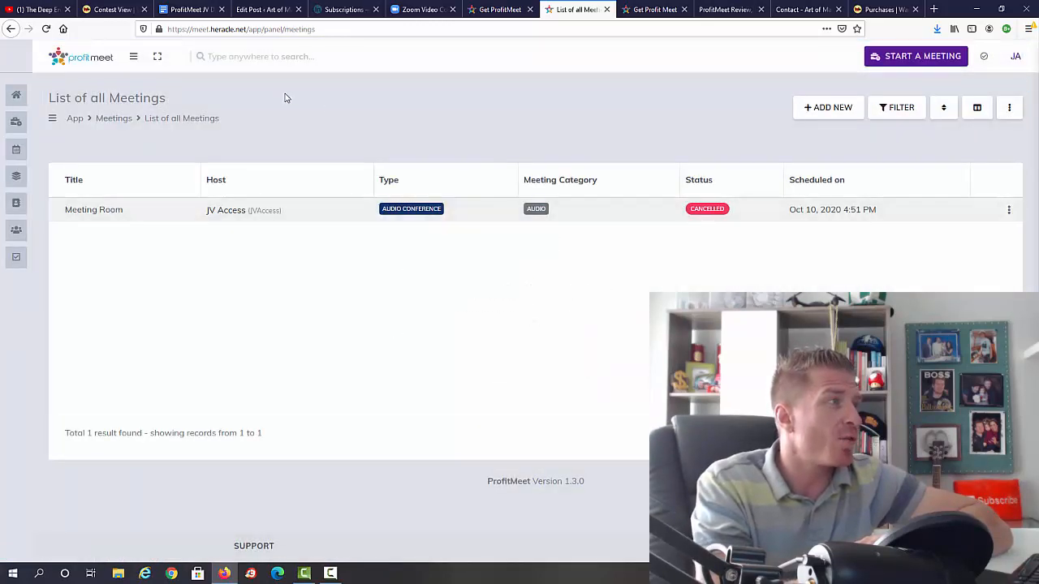
Visit the Segments, Contacts, Users and Todos pages from the sidebar
{"action": "left_click", "coordinate": [133, 55]}
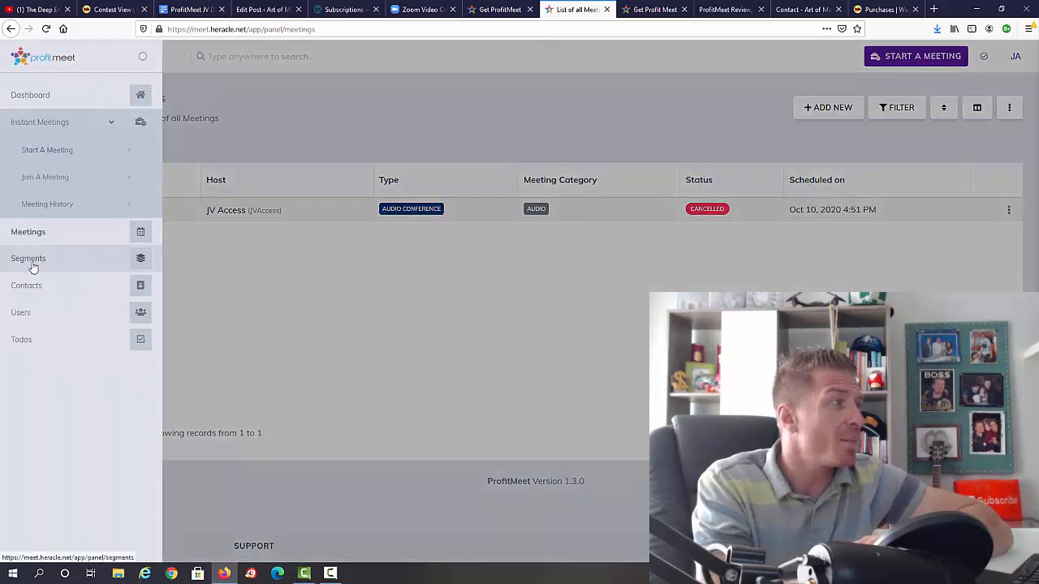
{"action": "left_click", "coordinate": [28, 258]}
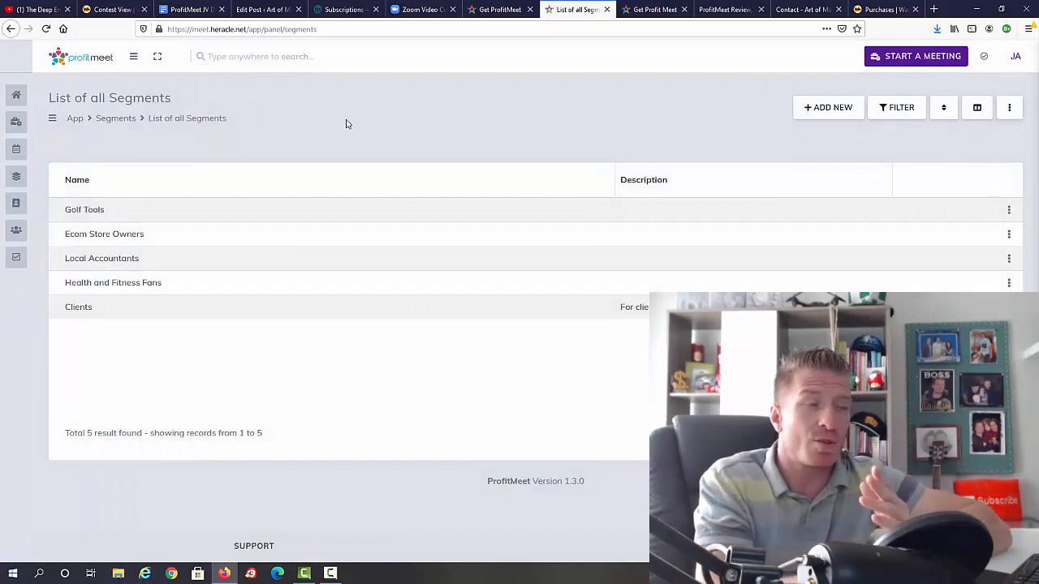
{"action": "mouse_move", "coordinate": [110, 209]}
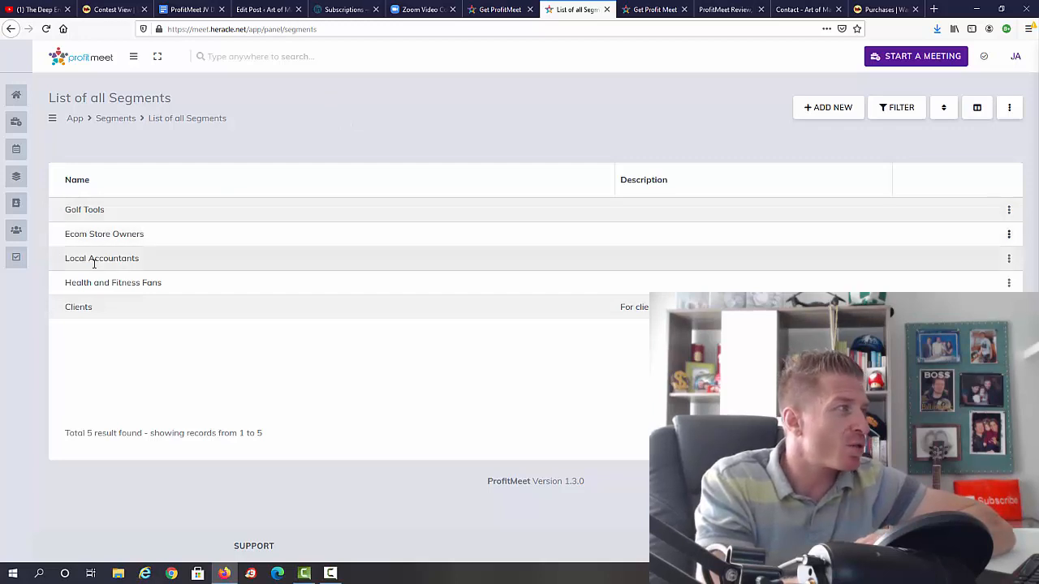
{"action": "mouse_move", "coordinate": [194, 284]}
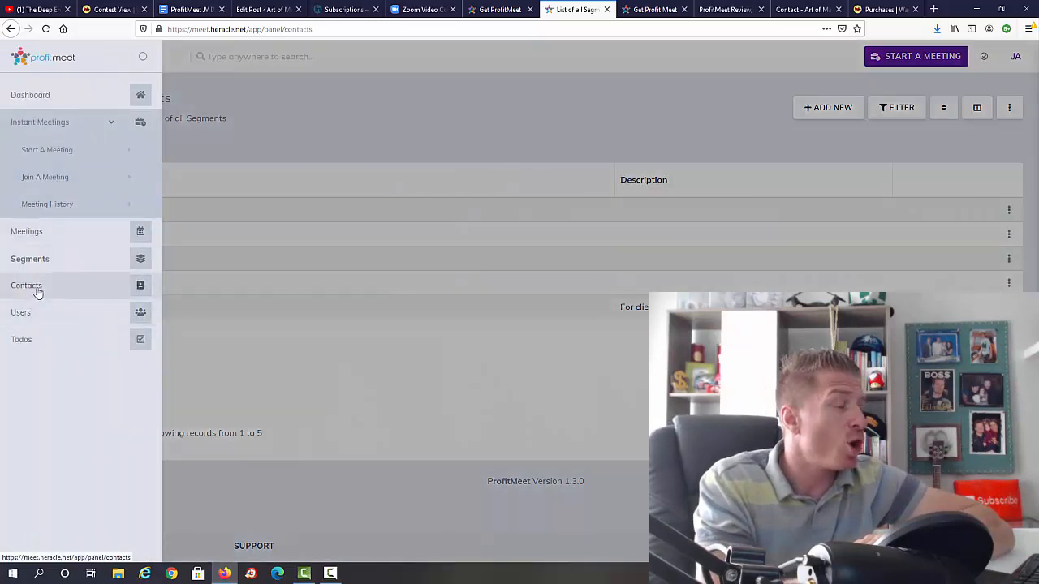
{"action": "left_click", "coordinate": [26, 286]}
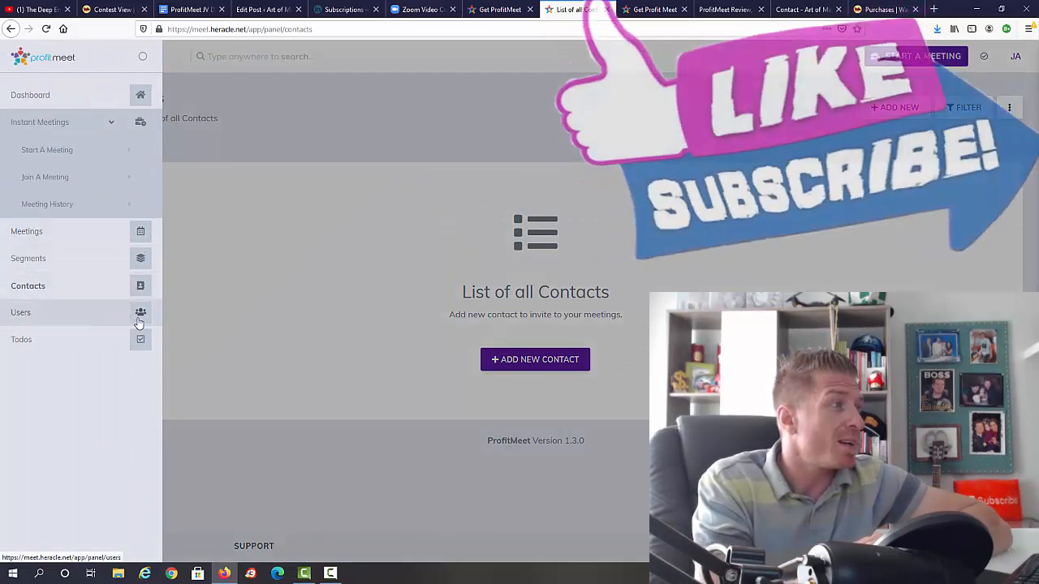
{"action": "left_click", "coordinate": [20, 312]}
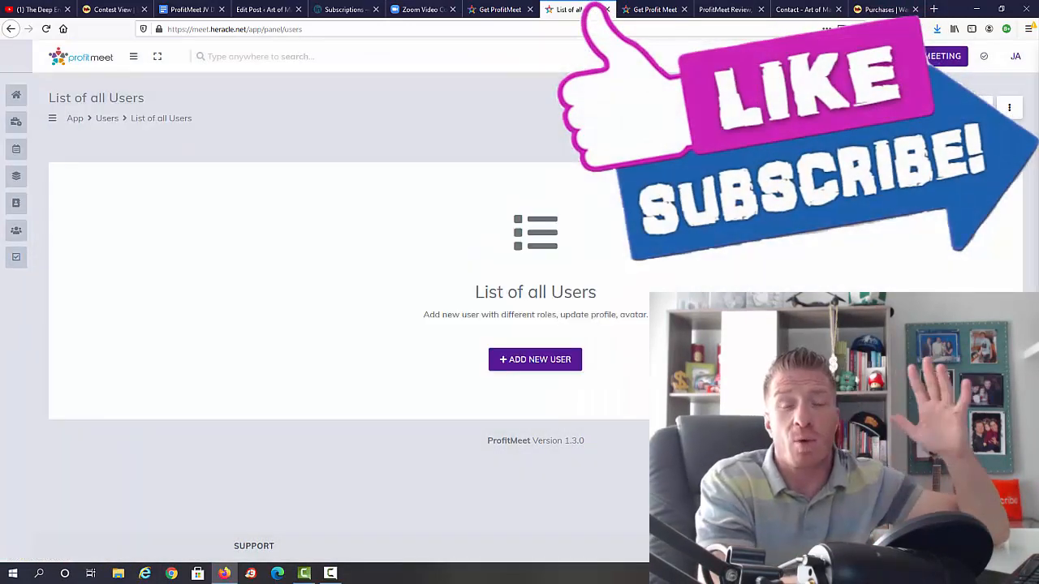
{"action": "left_click", "coordinate": [134, 56]}
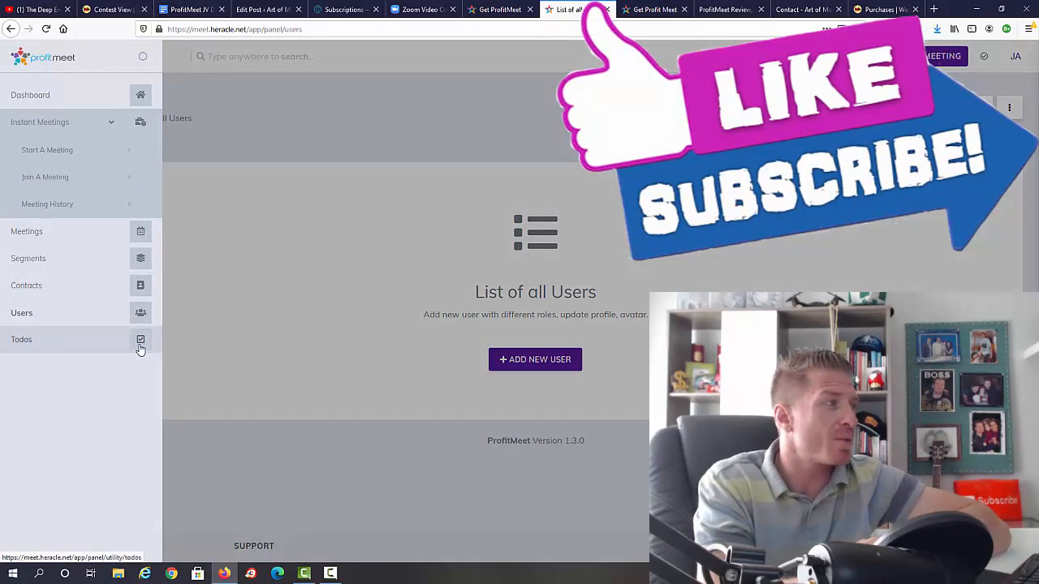
{"action": "left_click", "coordinate": [23, 339]}
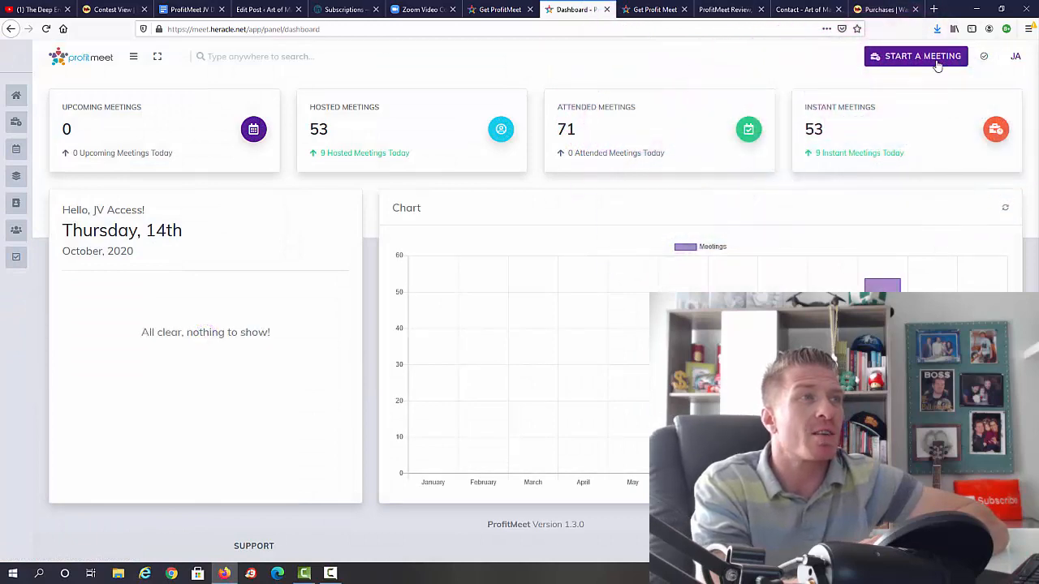
Start a new Live Class meeting and allow camera and microphone access to reach the waiting room
{"action": "left_click", "coordinate": [915, 56]}
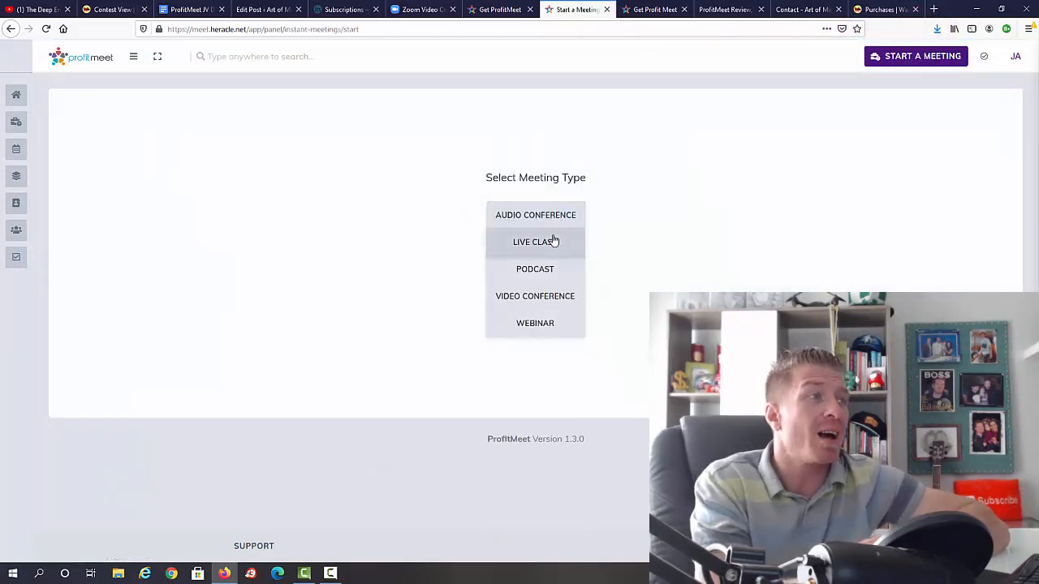
{"action": "mouse_move", "coordinate": [536, 295]}
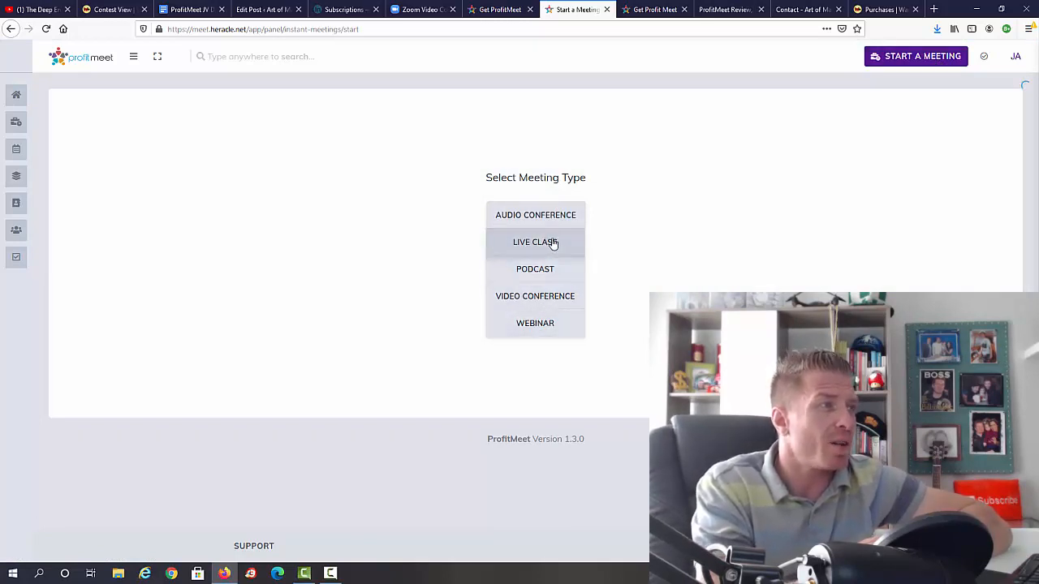
{"action": "left_click", "coordinate": [536, 242]}
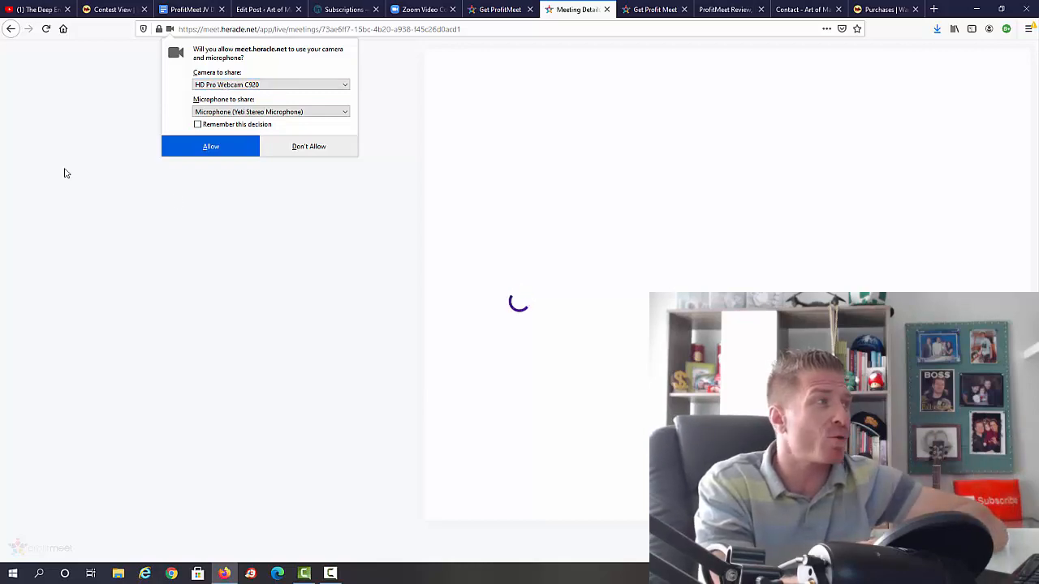
{"action": "left_click", "coordinate": [211, 146]}
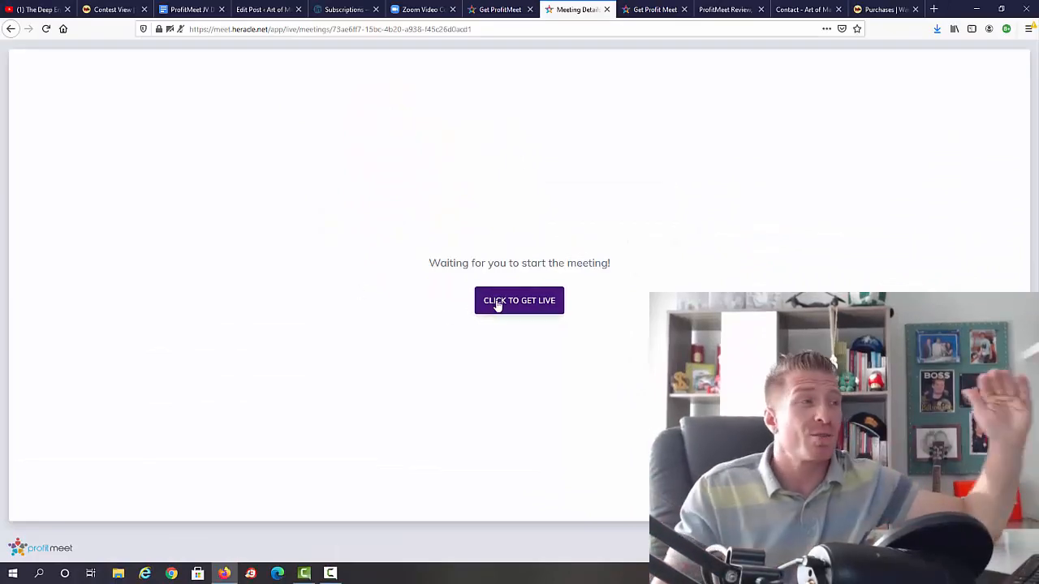
{"action": "mouse_move", "coordinate": [675, 276]}
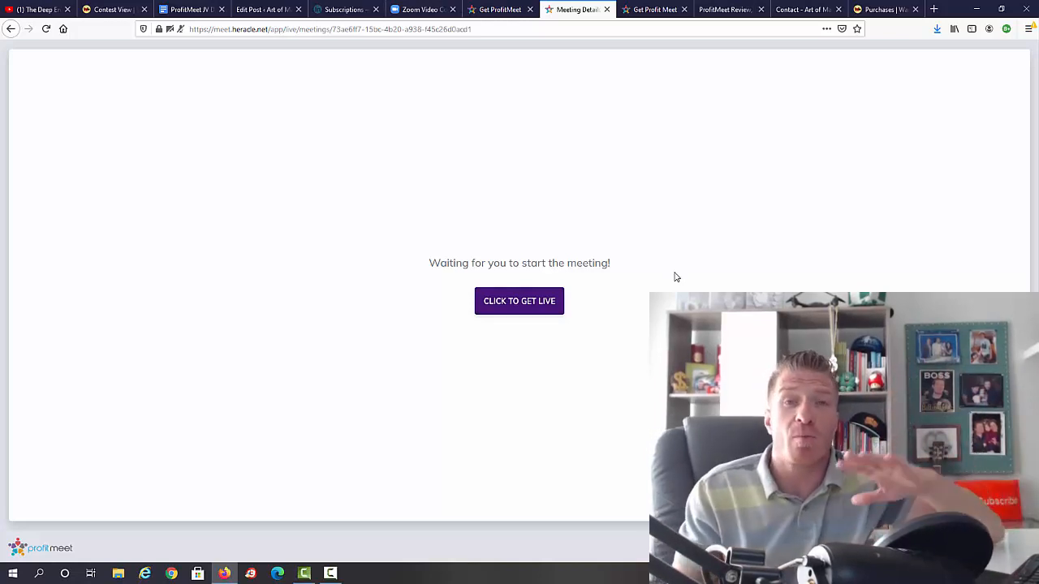
{"action": "mouse_move", "coordinate": [640, 182]}
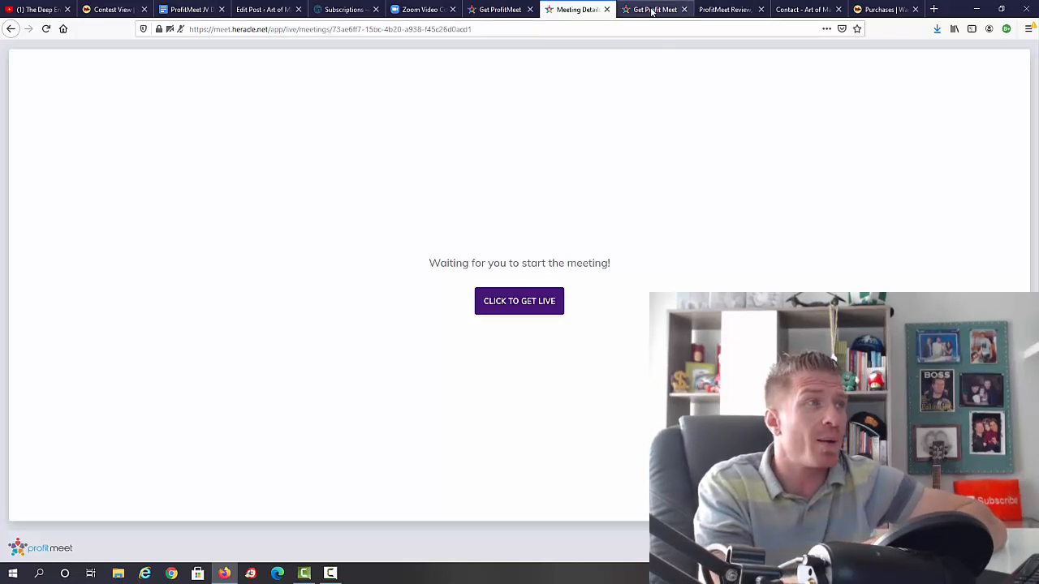
Show the affiliate page's sales funnel and commissions section with prices from $15 to $197
{"action": "left_click", "coordinate": [652, 10]}
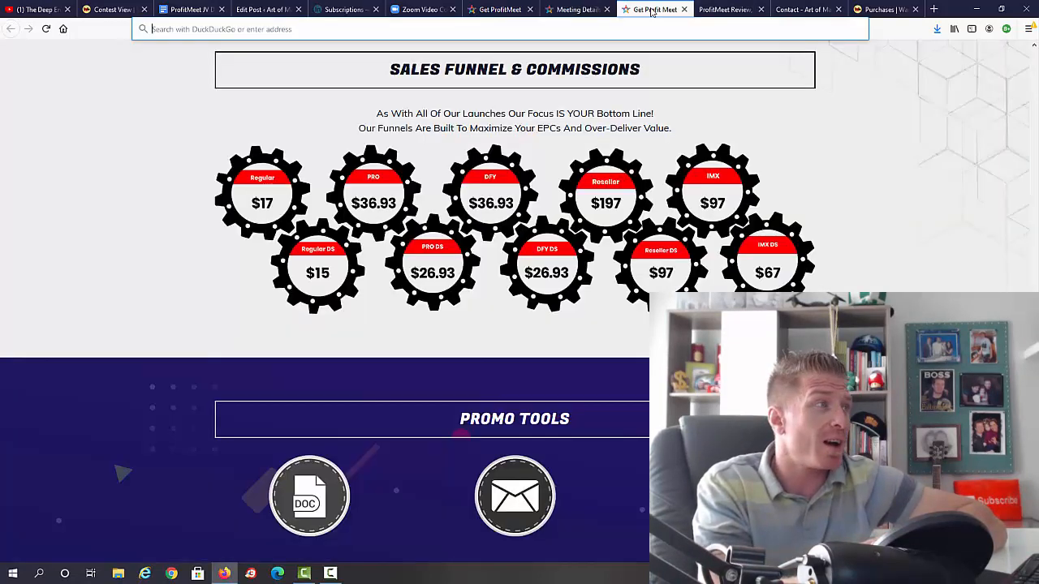
{"action": "mouse_move", "coordinate": [238, 194]}
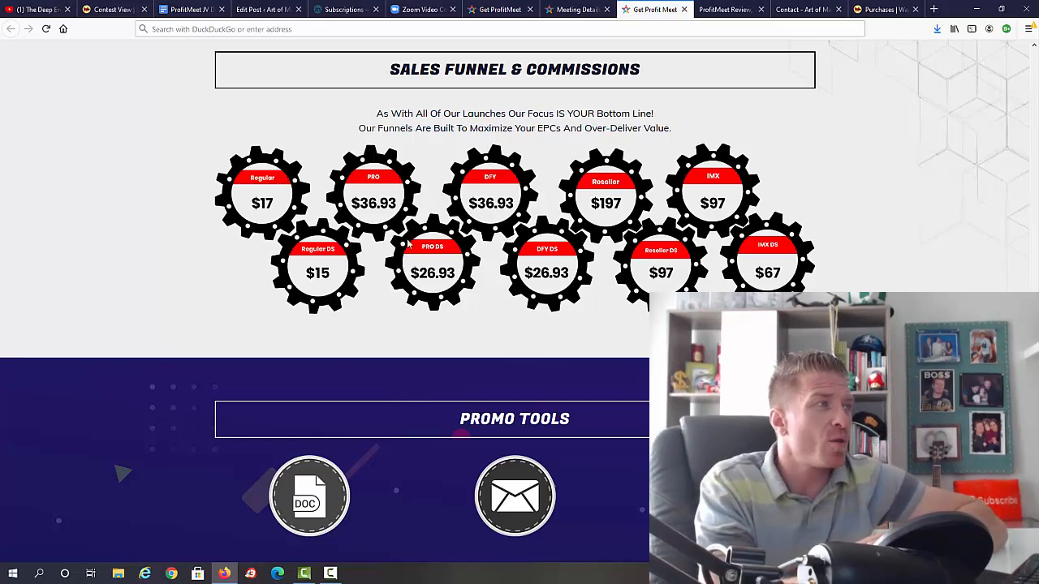
{"action": "mouse_move", "coordinate": [381, 185]}
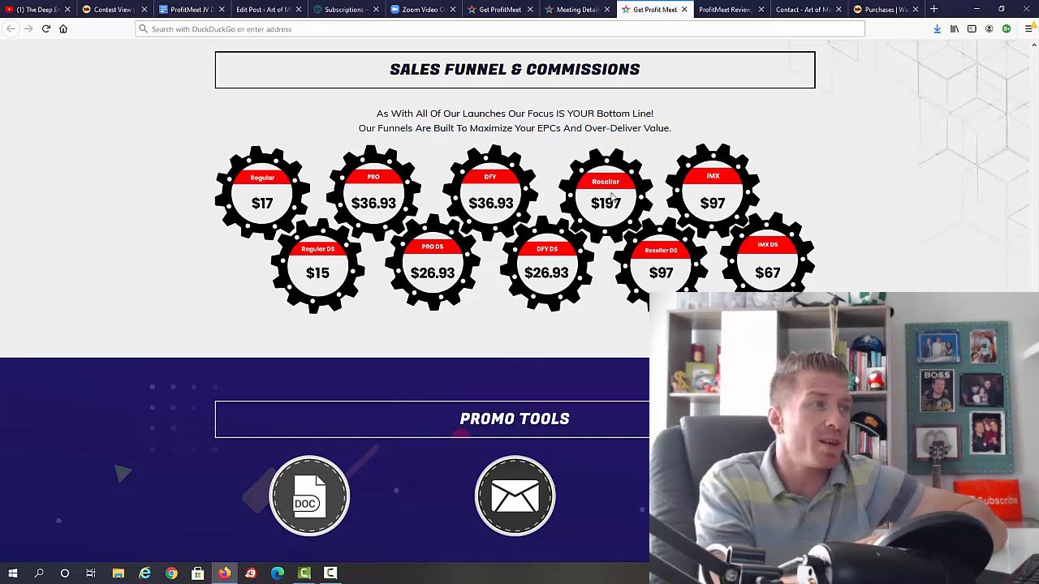
{"action": "mouse_move", "coordinate": [717, 218]}
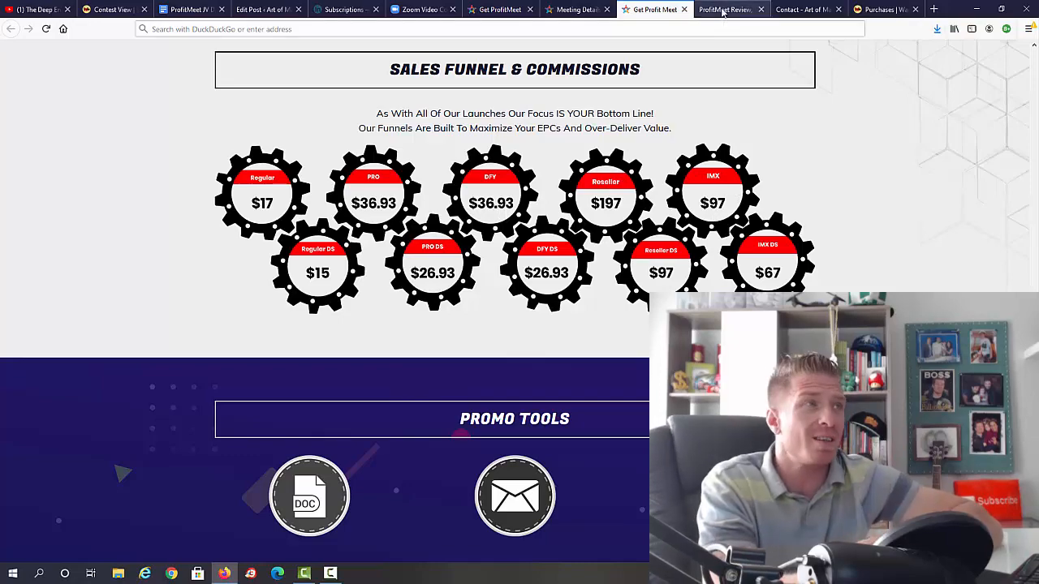
{"action": "left_click", "coordinate": [723, 10]}
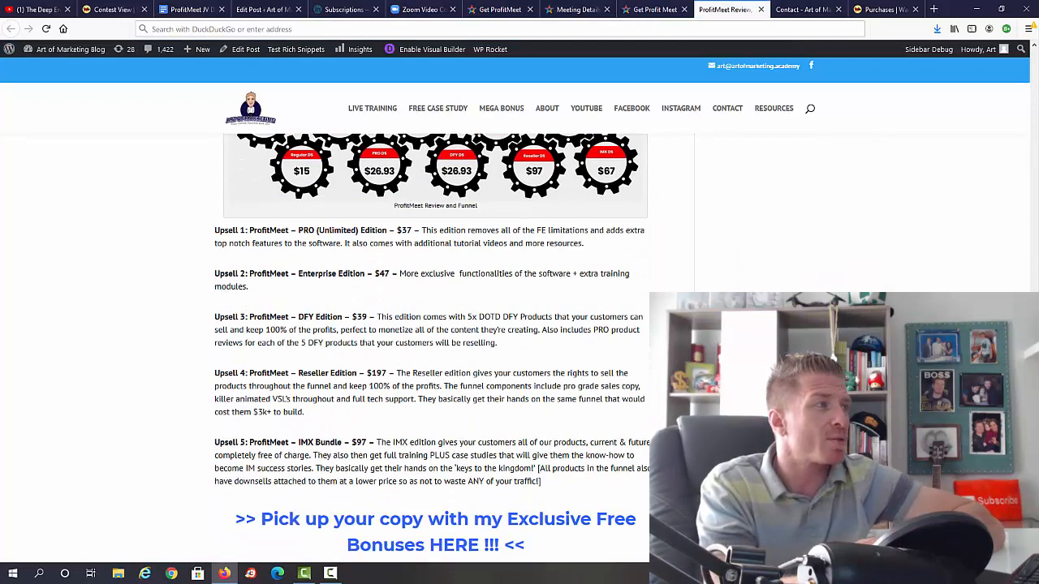
{"action": "scroll", "scroll_direction": "down", "scroll_amount": 3}
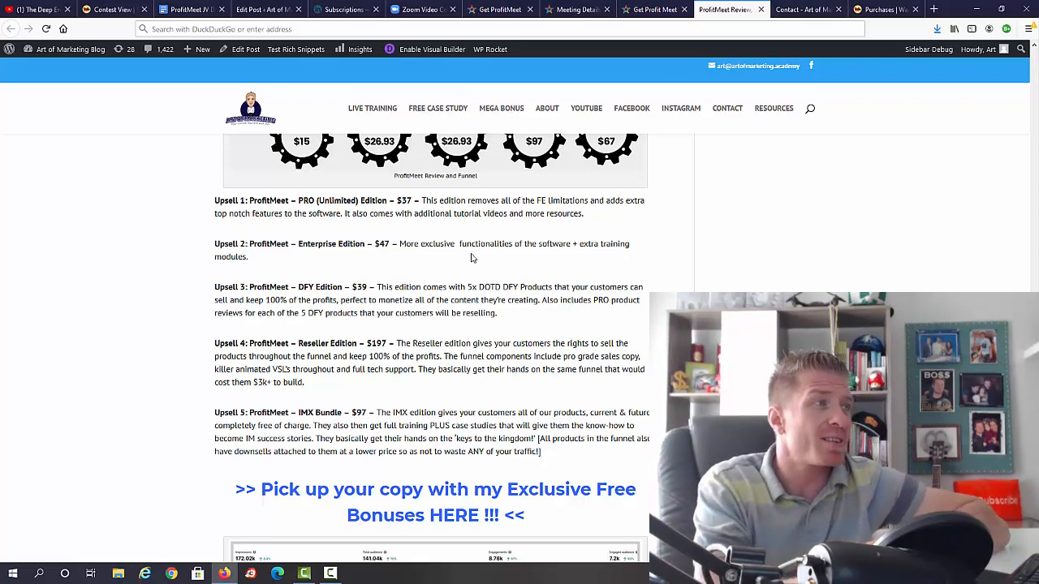
{"action": "mouse_move", "coordinate": [633, 259]}
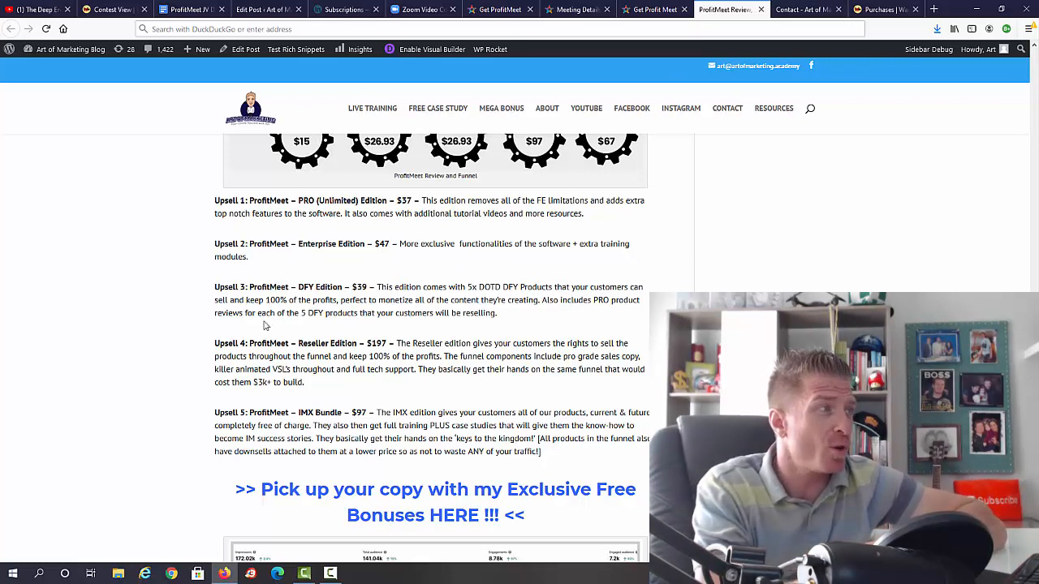
{"action": "mouse_move", "coordinate": [560, 328]}
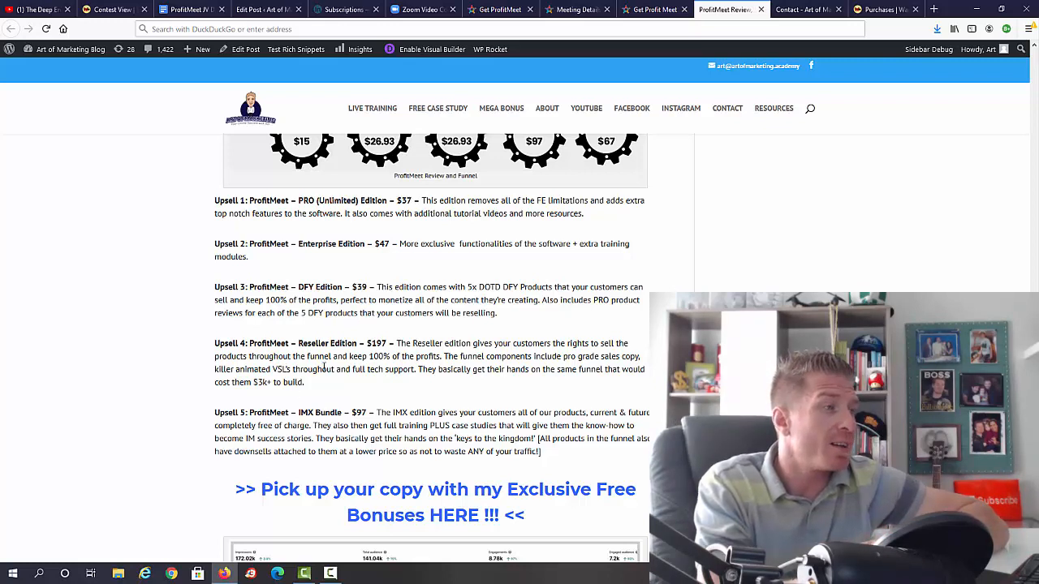
{"action": "mouse_move", "coordinate": [451, 381]}
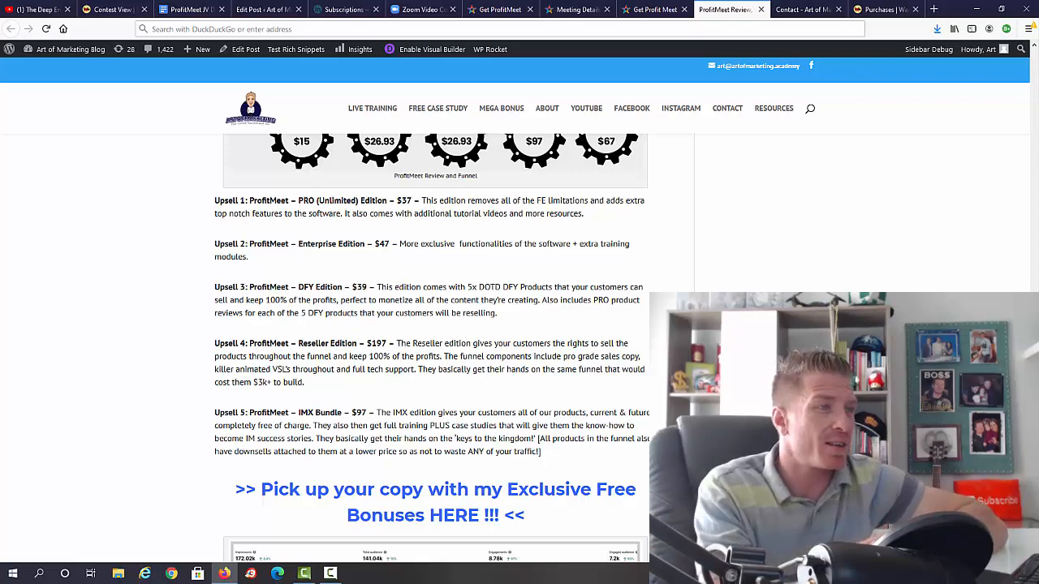
Scroll the review post through the custom bonuses and software bonuses to the VIP bonus list
{"action": "scroll", "scroll_direction": "down", "scroll_amount": 3}
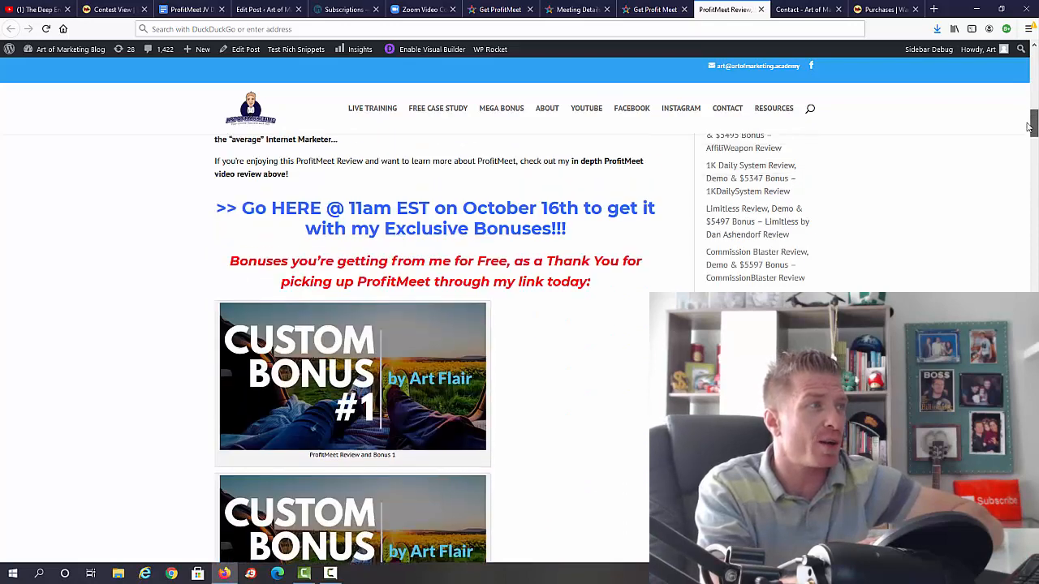
{"action": "scroll", "scroll_direction": "down", "scroll_amount": 3}
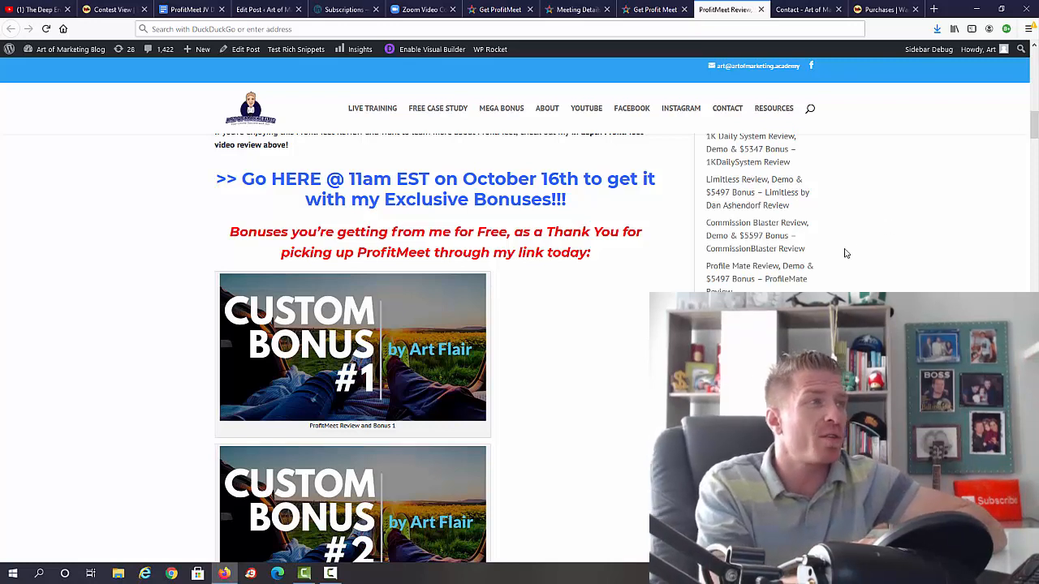
{"action": "mouse_move", "coordinate": [354, 188]}
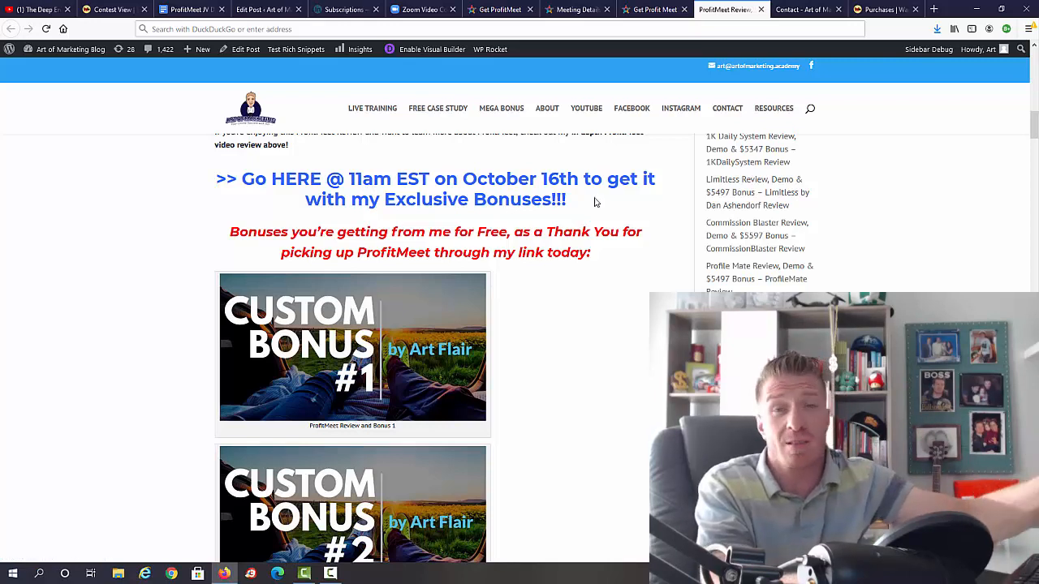
{"action": "mouse_move", "coordinate": [187, 205]}
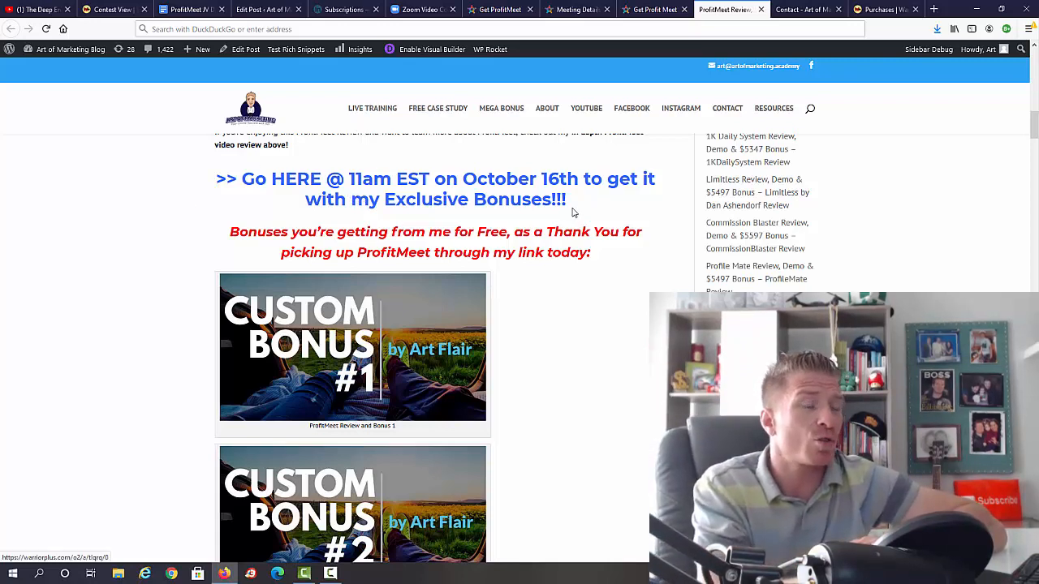
{"action": "scroll", "scroll_direction": "down", "scroll_amount": 3}
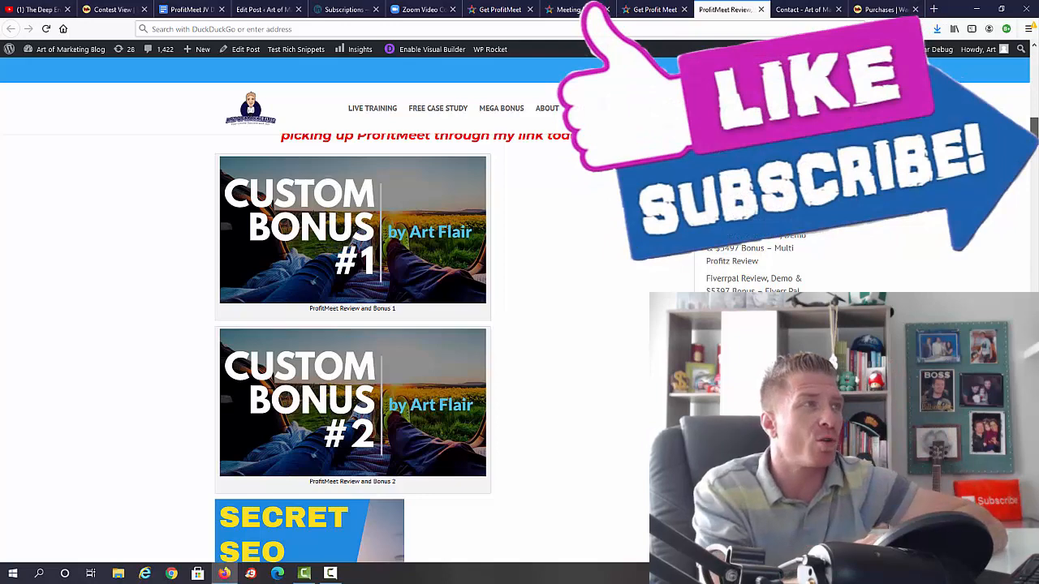
{"action": "scroll", "scroll_direction": "down", "scroll_amount": 3}
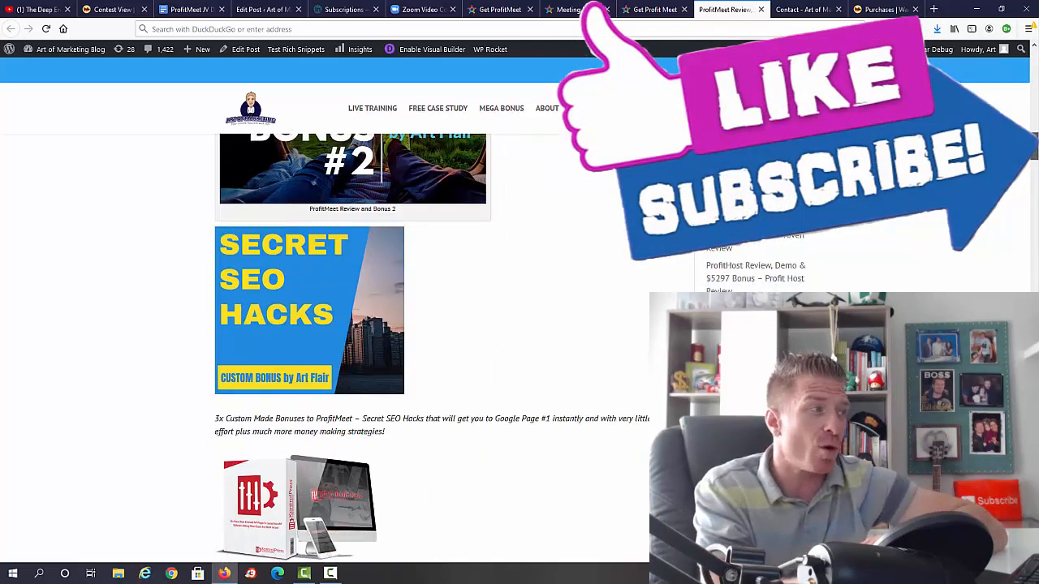
{"action": "scroll", "scroll_direction": "down", "scroll_amount": 3}
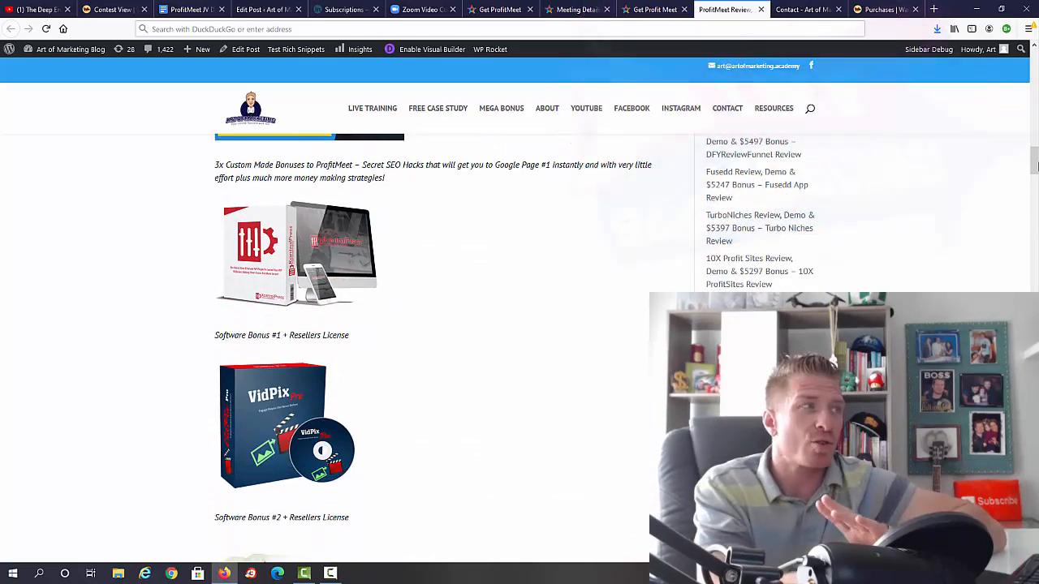
{"action": "scroll", "scroll_direction": "down", "scroll_amount": 3}
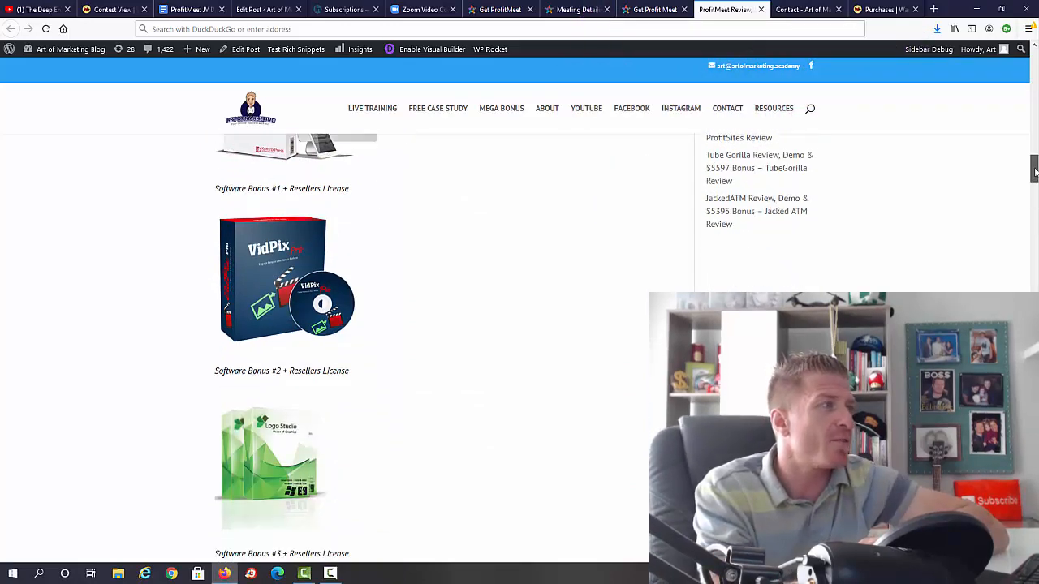
{"action": "scroll", "scroll_direction": "down", "scroll_amount": 3}
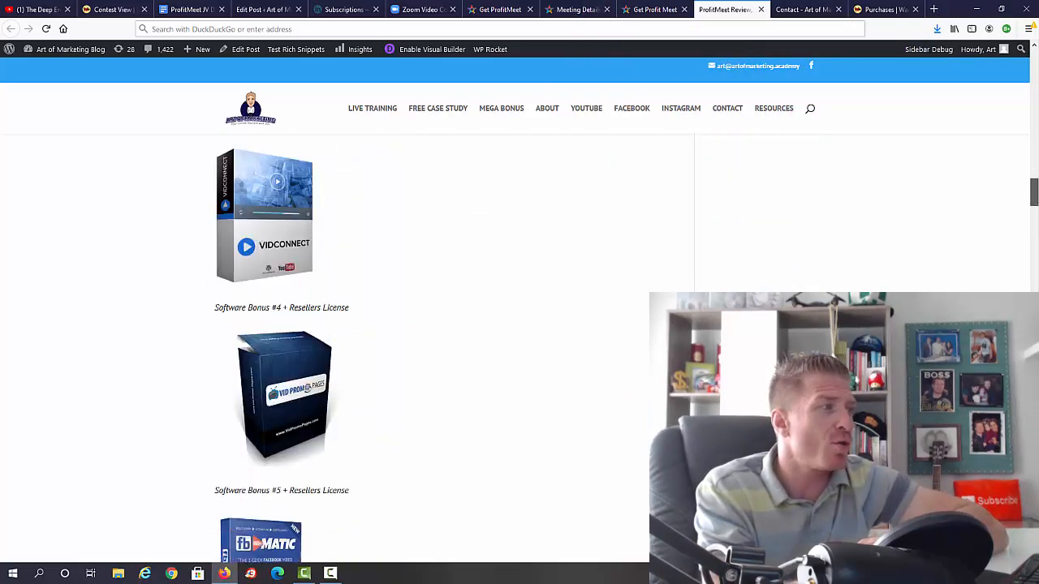
{"action": "scroll", "scroll_direction": "down", "scroll_amount": 3}
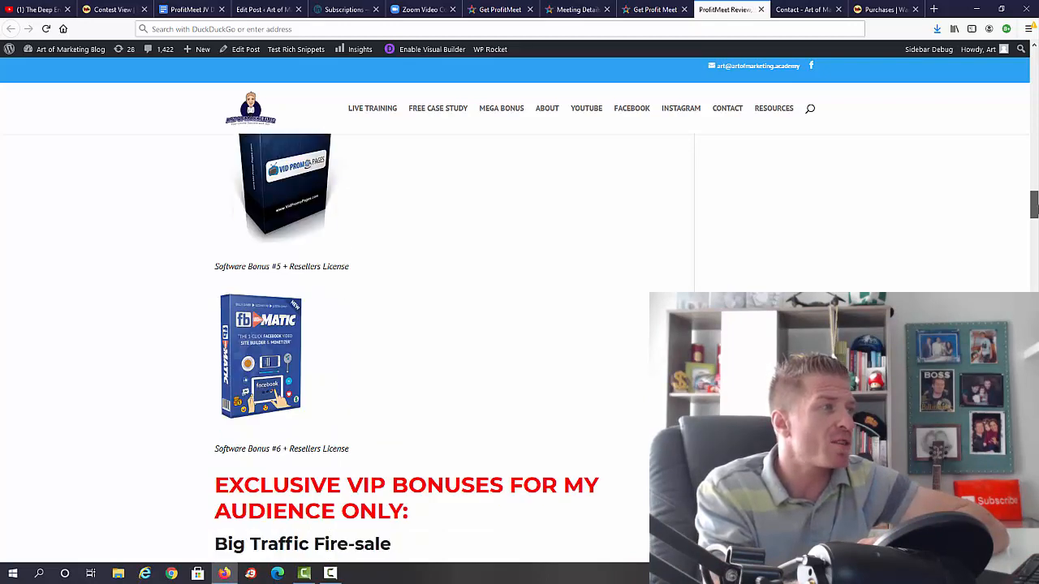
{"action": "scroll", "scroll_direction": "down", "scroll_amount": 3}
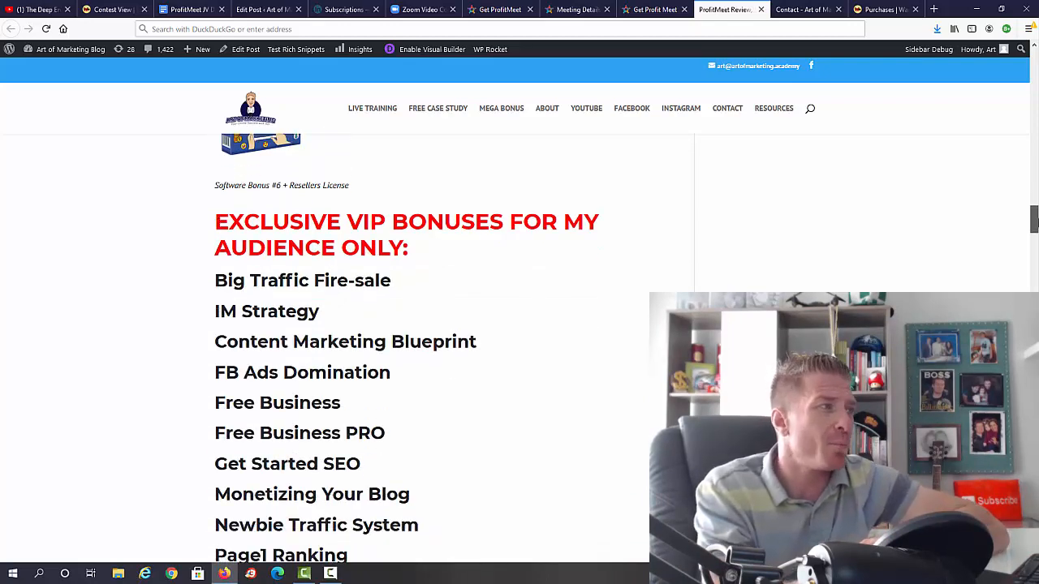
{"action": "scroll", "scroll_direction": "down", "scroll_amount": 3}
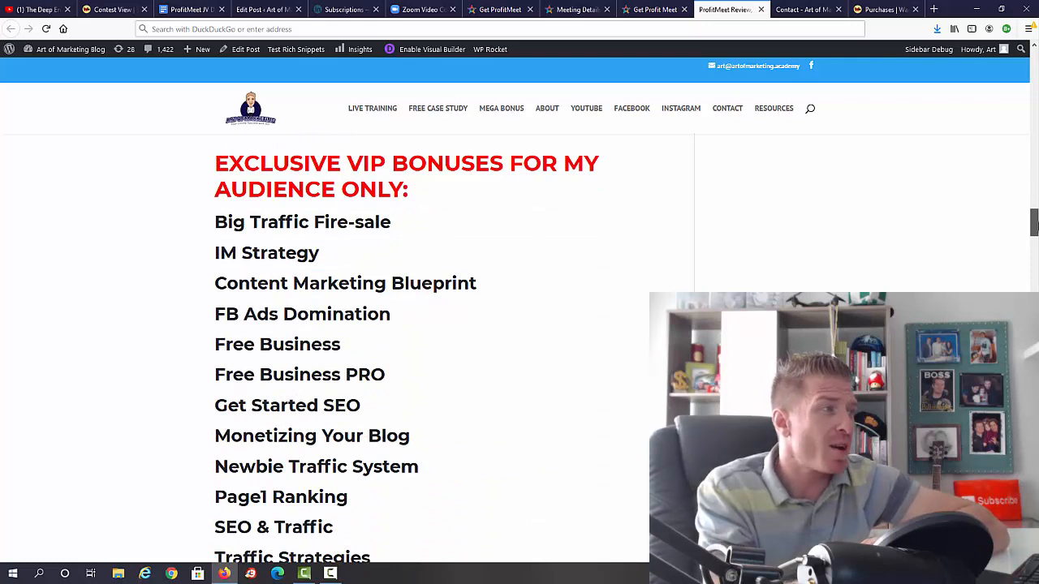
Continue past the VIP bonus courses to the WSOTD bonuses and twelve additional software downloads
{"action": "scroll", "scroll_direction": "down", "scroll_amount": 3}
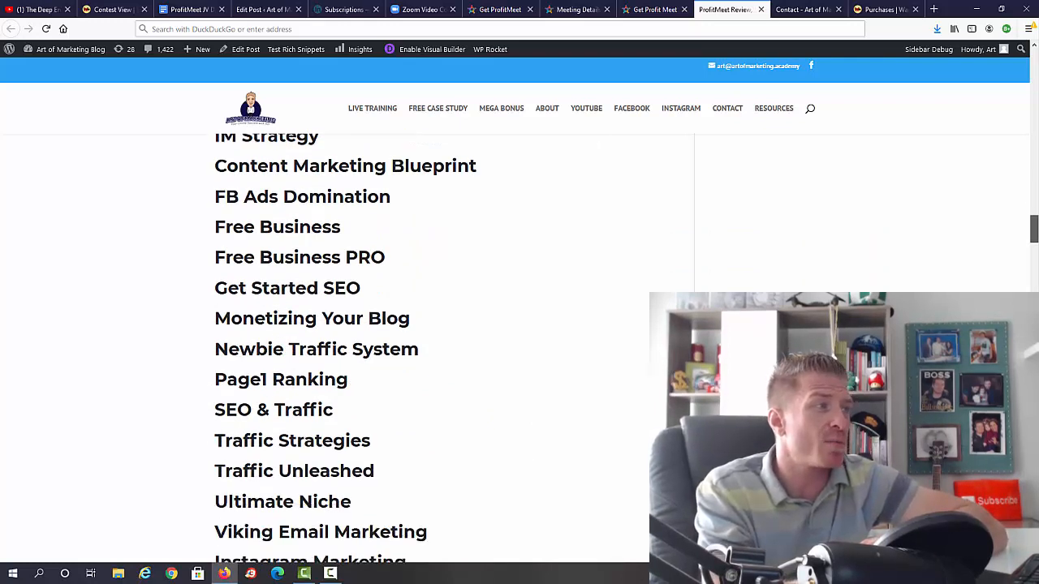
{"action": "scroll", "scroll_direction": "down", "scroll_amount": 3}
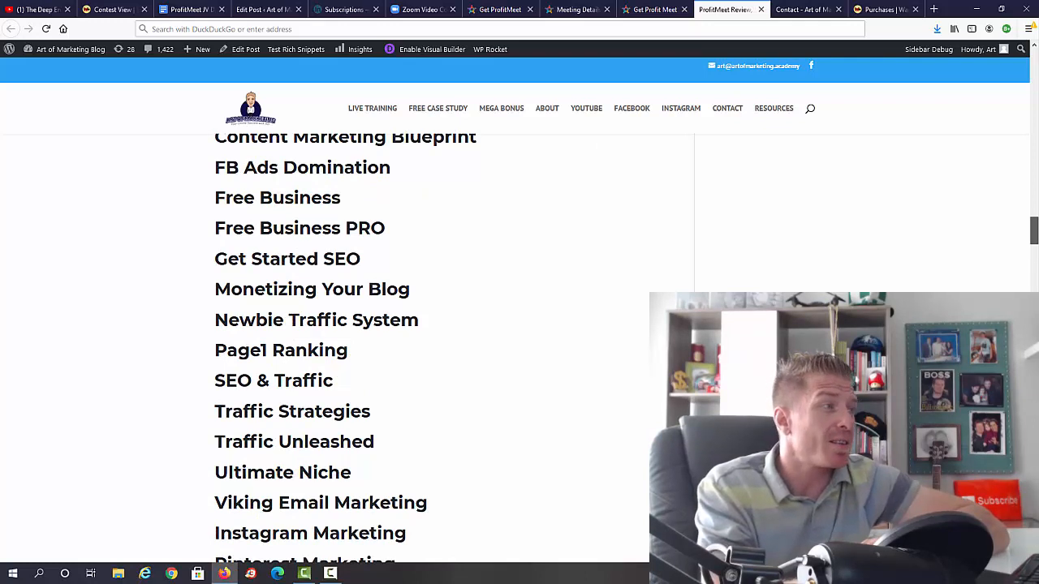
{"action": "scroll", "scroll_direction": "down", "scroll_amount": 3}
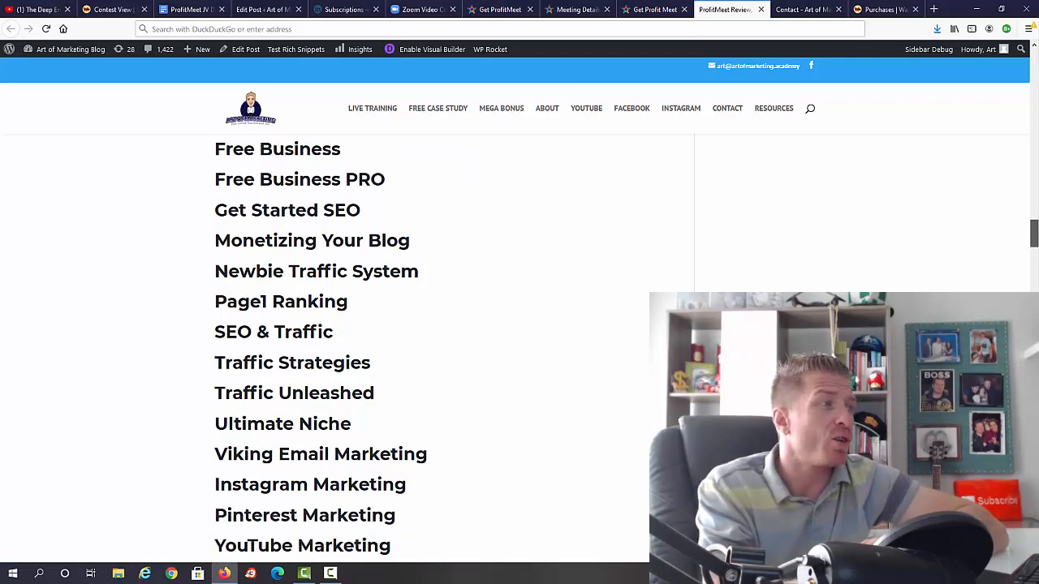
{"action": "scroll", "scroll_direction": "down", "scroll_amount": 3}
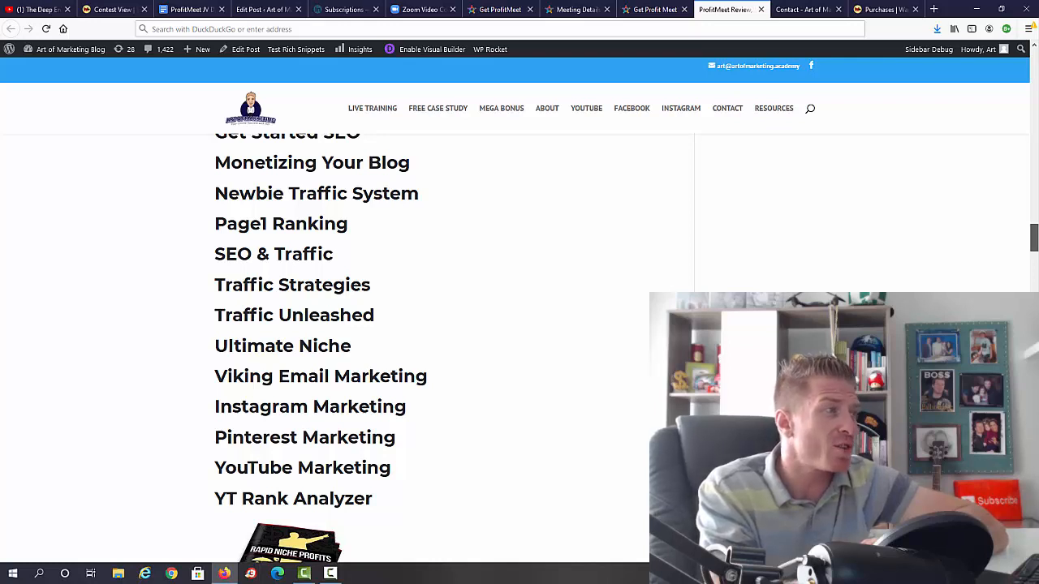
{"action": "scroll", "scroll_direction": "down", "scroll_amount": 3}
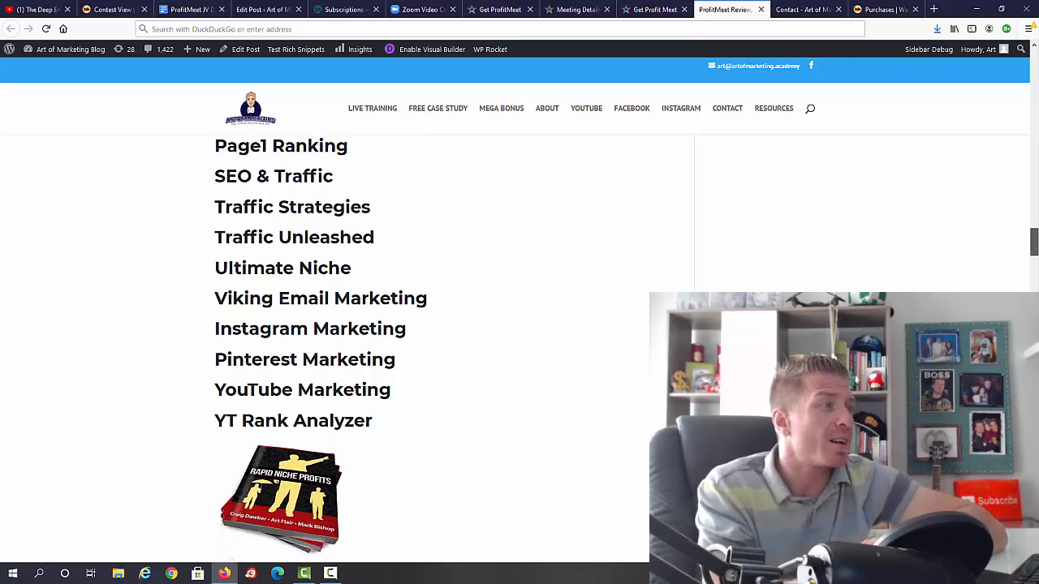
{"action": "scroll", "scroll_direction": "down", "scroll_amount": 3}
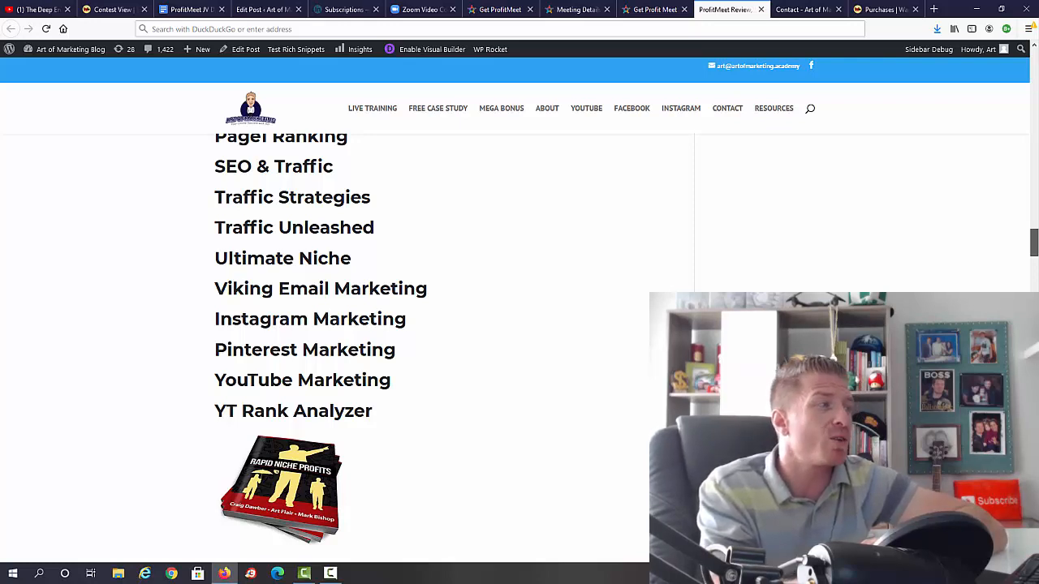
{"action": "scroll", "scroll_direction": "down", "scroll_amount": 3}
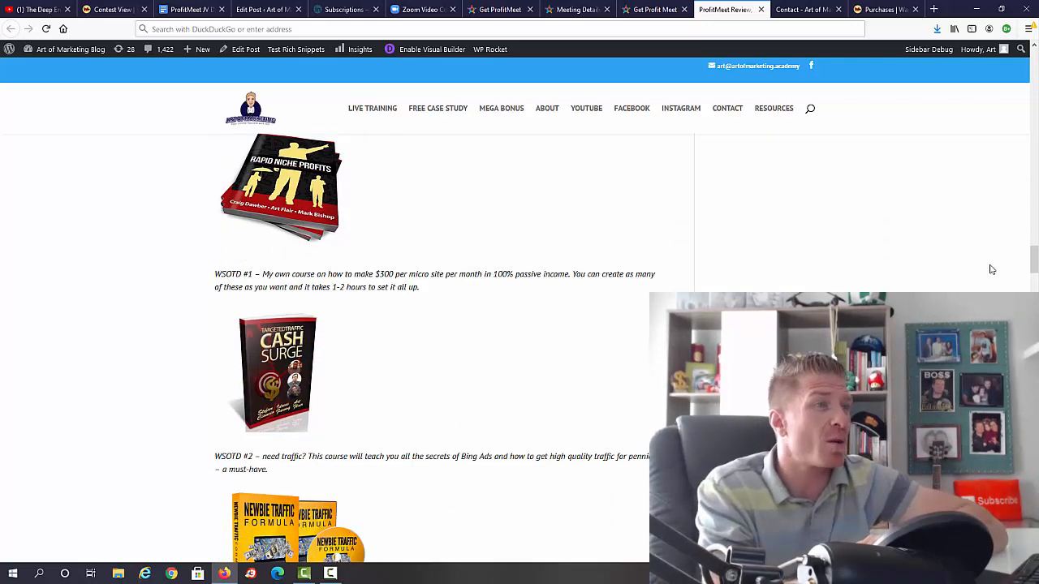
{"action": "scroll", "scroll_direction": "down", "scroll_amount": 3}
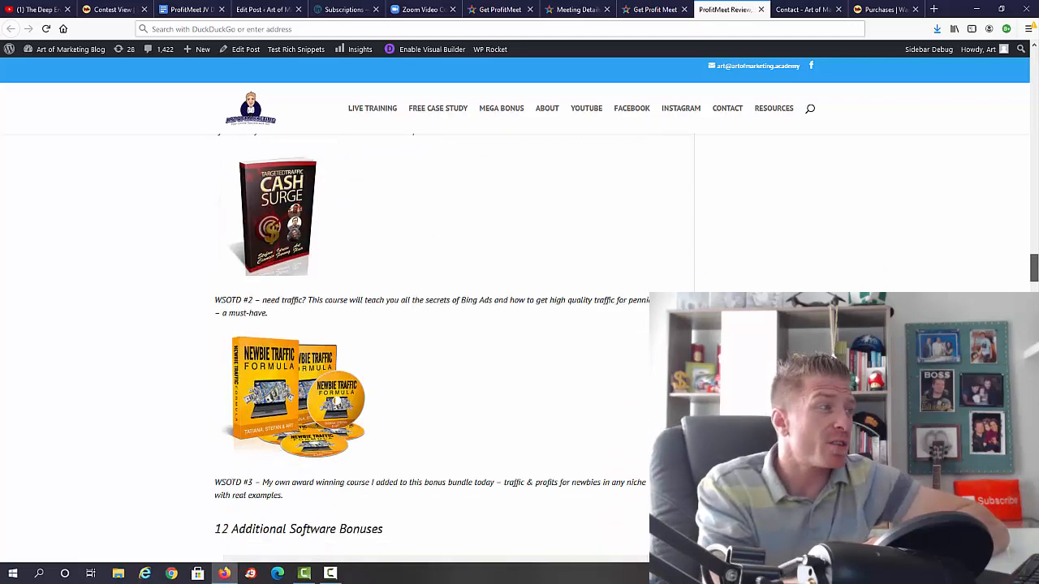
{"action": "scroll", "scroll_direction": "down", "scroll_amount": 3}
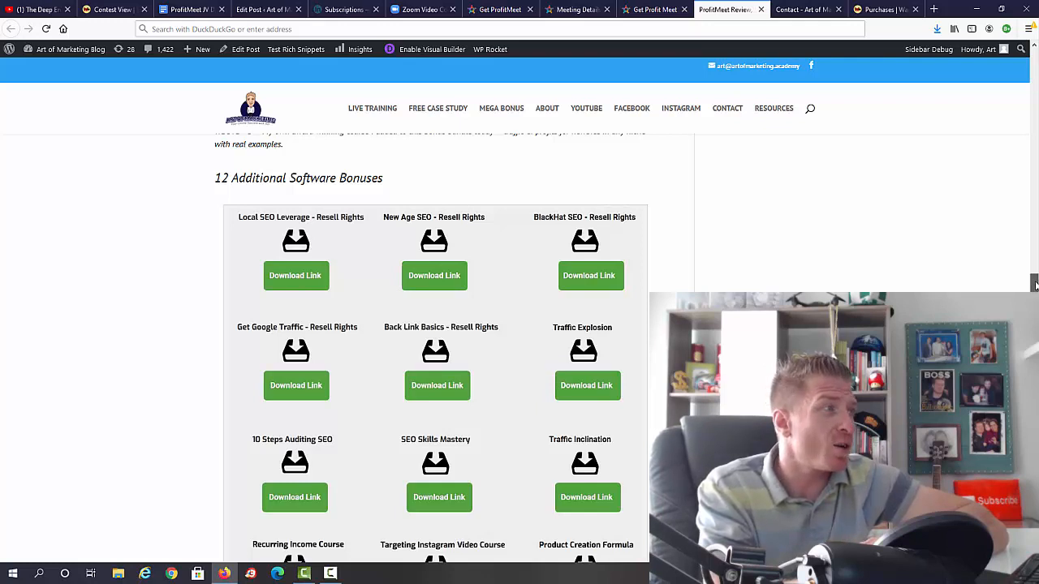
Scroll past the download links to the specialbonuses.zip list of 8 additional software bonus files
{"action": "scroll", "scroll_direction": "down", "scroll_amount": 3}
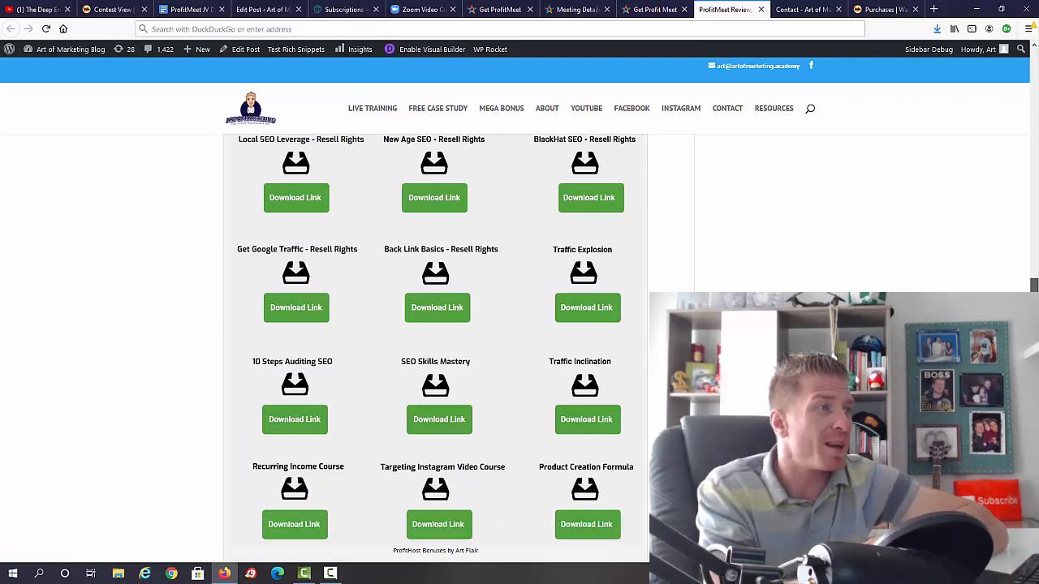
{"action": "scroll", "scroll_direction": "down", "scroll_amount": 3}
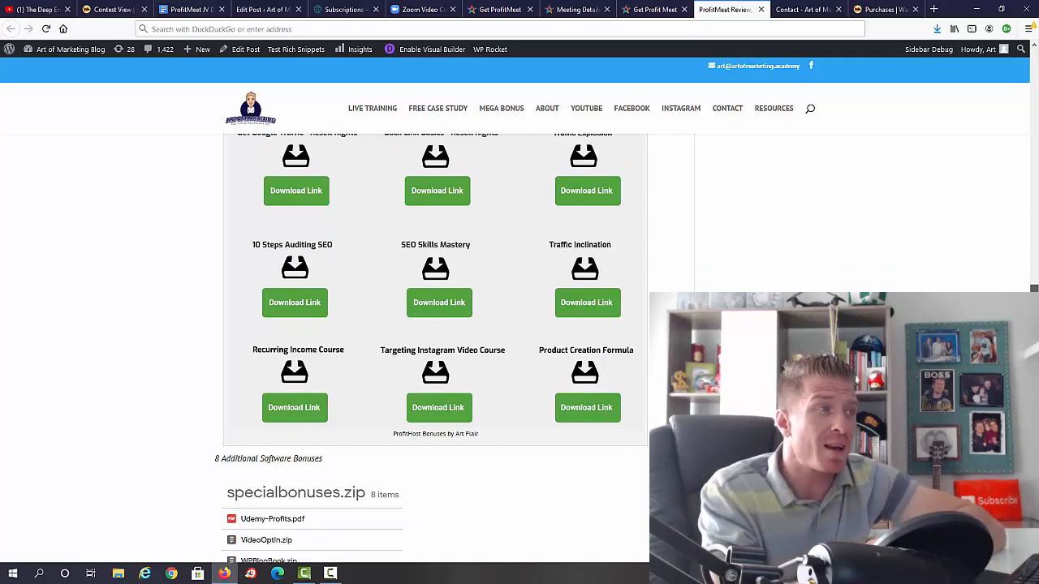
{"action": "scroll", "scroll_direction": "down", "scroll_amount": 3}
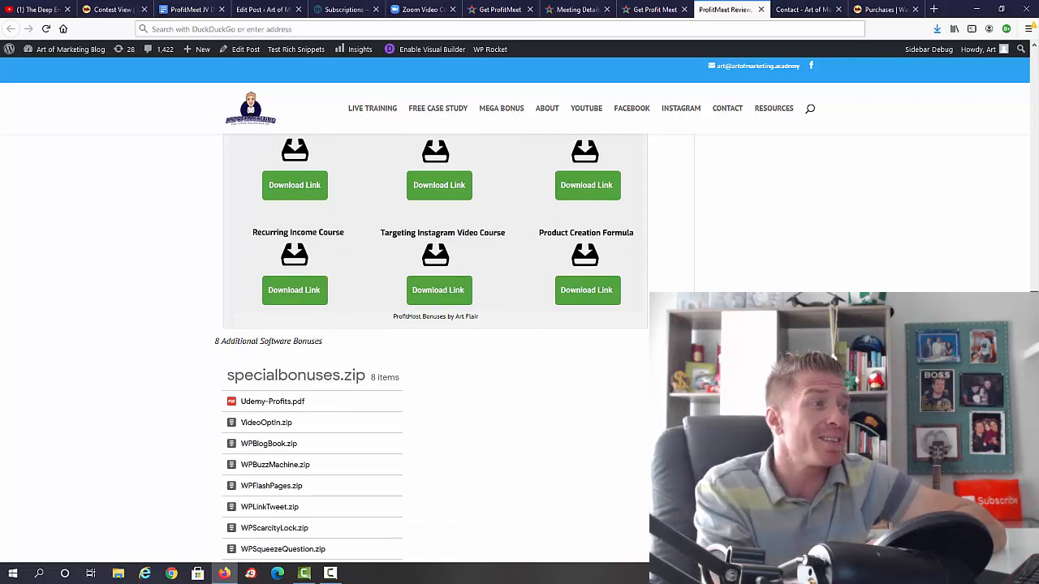
{"action": "scroll", "scroll_direction": "down", "scroll_amount": 3}
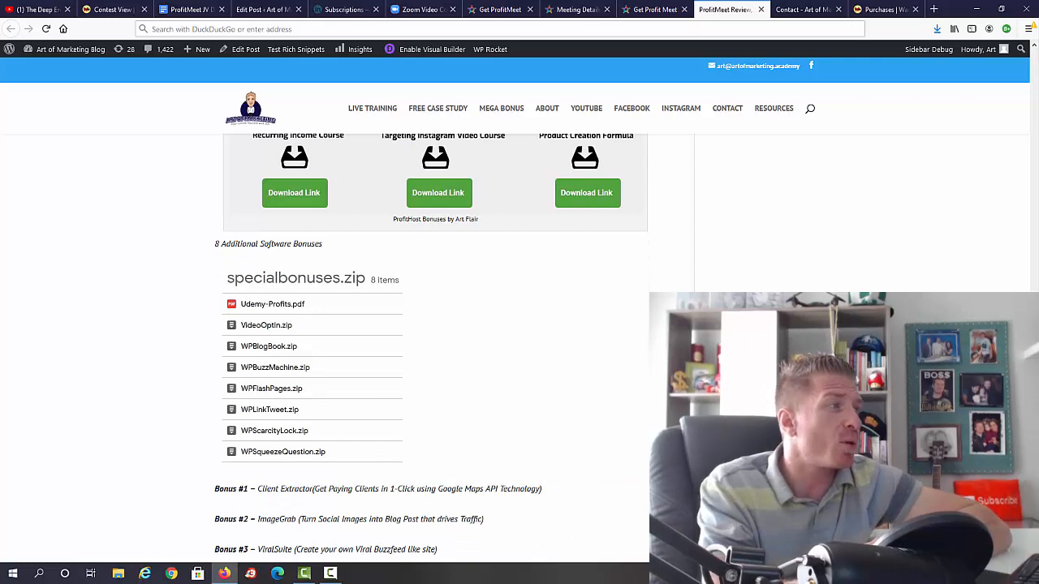
{"action": "scroll", "scroll_direction": "down", "scroll_amount": 3}
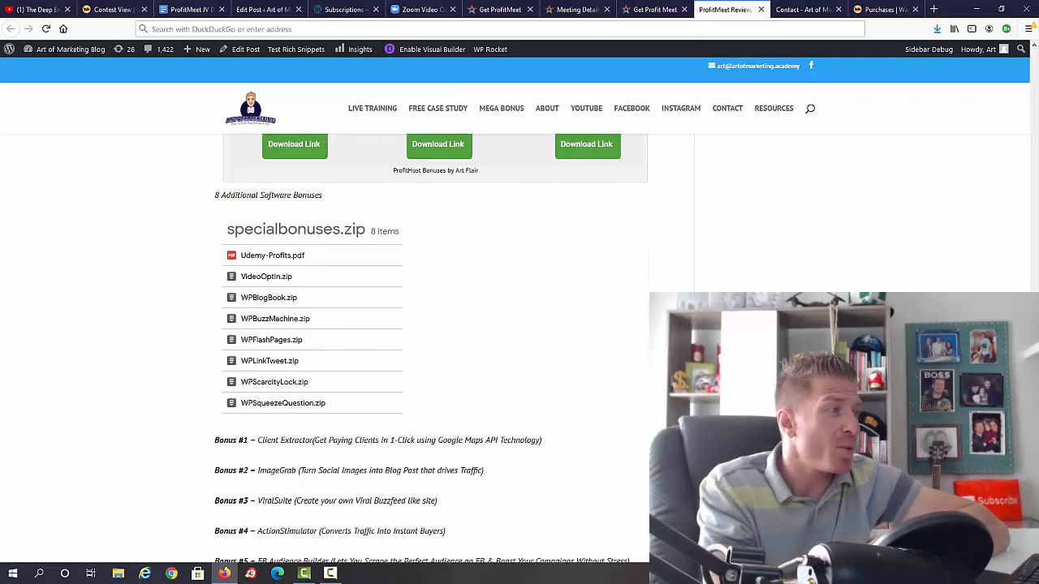
Scroll through Bonus #1 to #27 down to the 58-bonus total heading and Mega Bonus banner
{"action": "scroll", "scroll_direction": "down", "scroll_amount": 3}
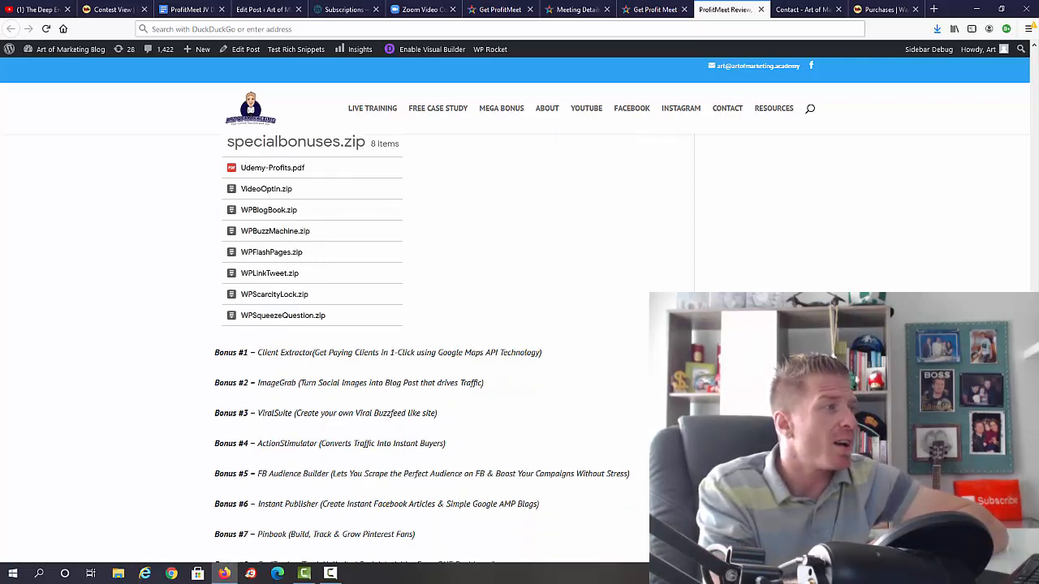
{"action": "scroll", "scroll_direction": "down", "scroll_amount": 3}
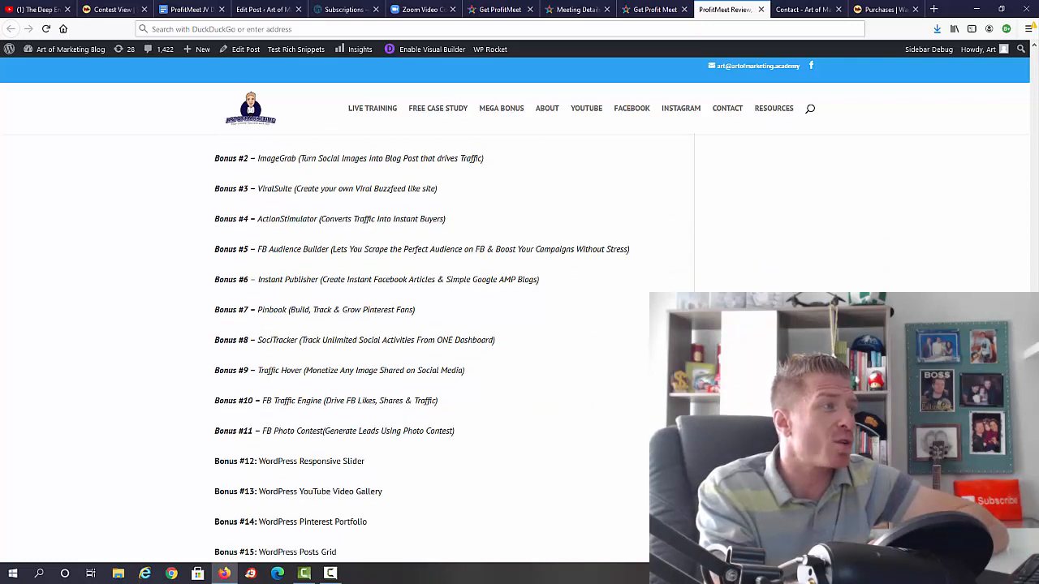
{"action": "scroll", "scroll_direction": "down", "scroll_amount": 3}
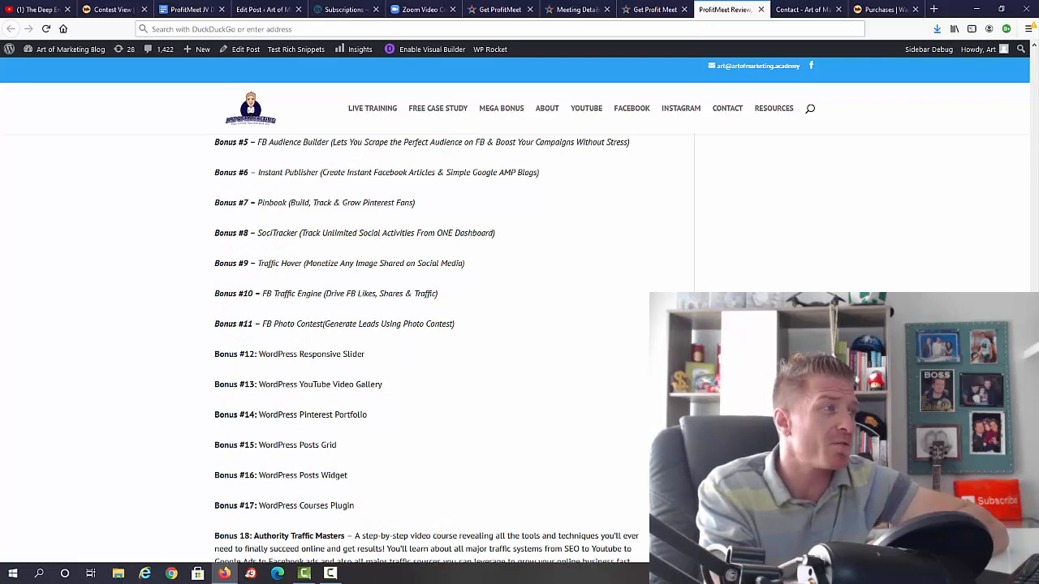
{"action": "scroll", "scroll_direction": "down", "scroll_amount": 3}
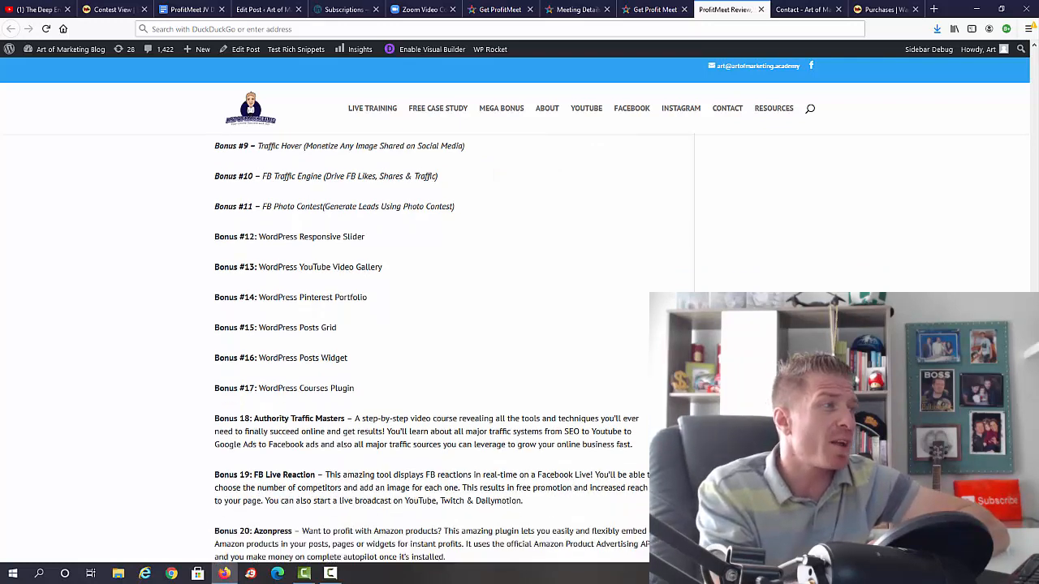
{"action": "scroll", "scroll_direction": "down", "scroll_amount": 3}
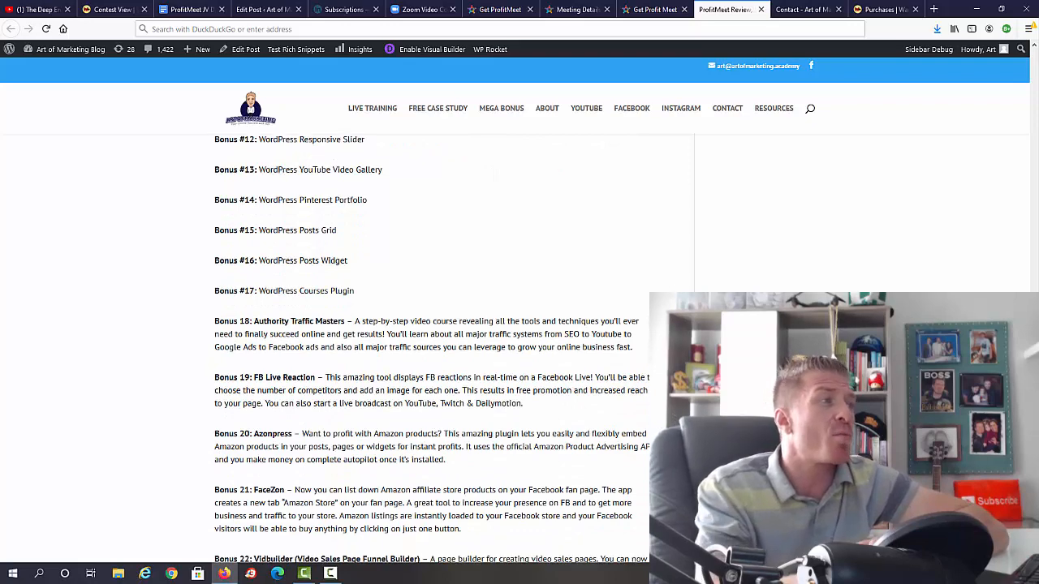
{"action": "scroll", "scroll_direction": "down", "scroll_amount": 3}
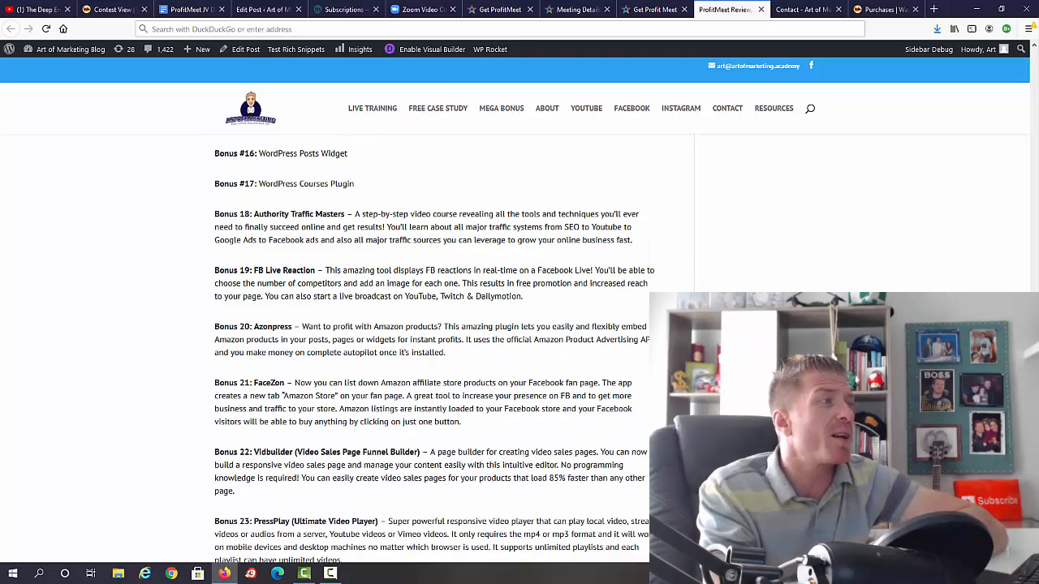
{"action": "scroll", "scroll_direction": "down", "scroll_amount": 3}
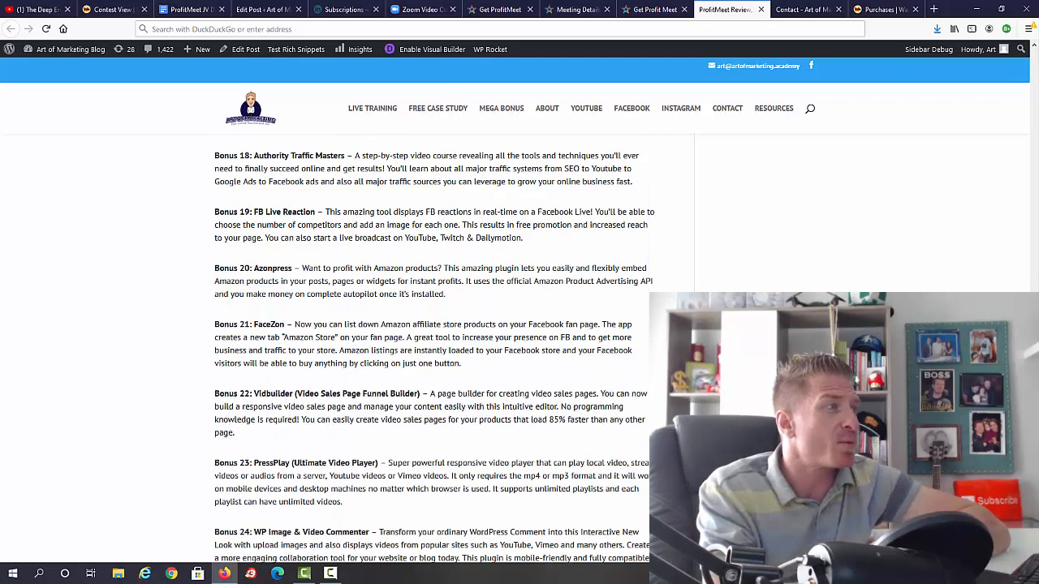
{"action": "scroll", "scroll_direction": "down", "scroll_amount": 3}
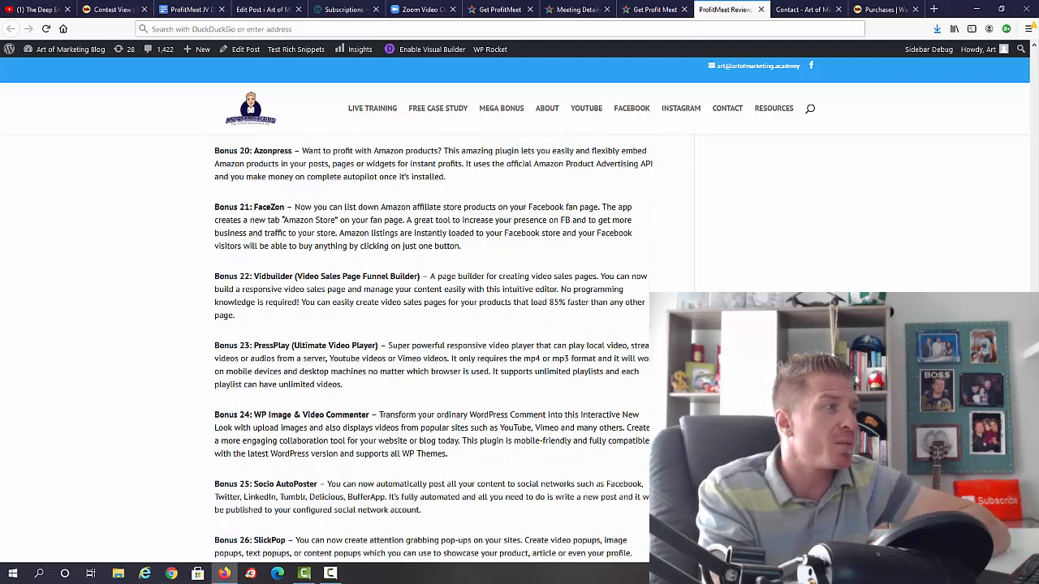
{"action": "scroll", "scroll_direction": "down", "scroll_amount": 3}
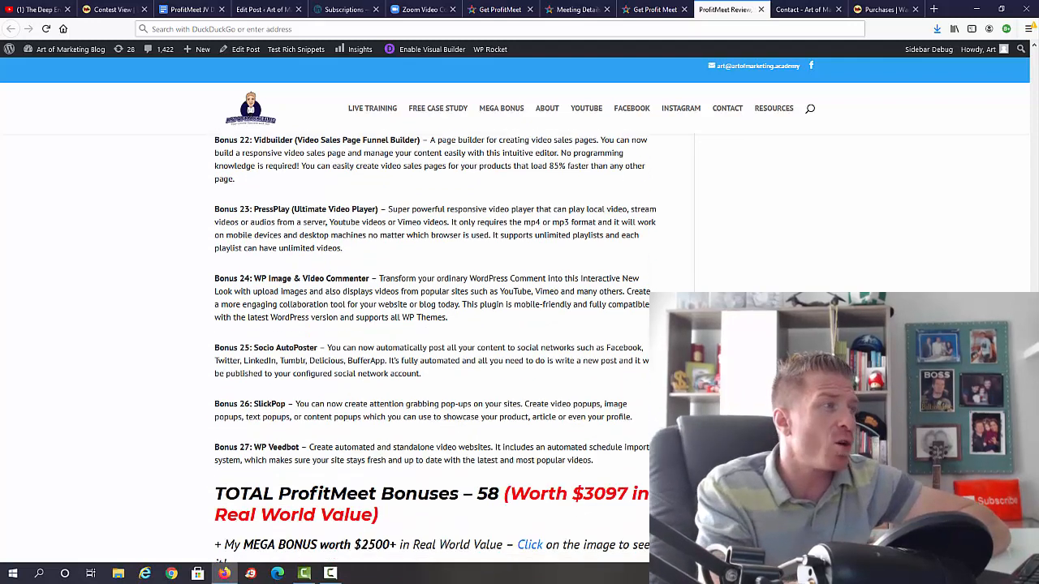
{"action": "scroll", "scroll_direction": "down", "scroll_amount": 3}
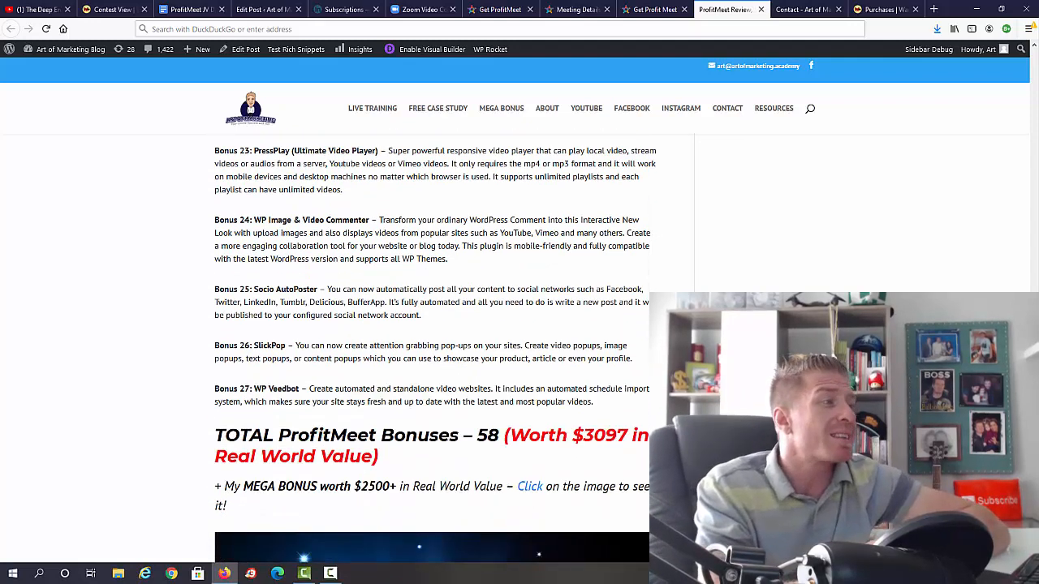
{"action": "scroll", "scroll_direction": "down", "scroll_amount": 3}
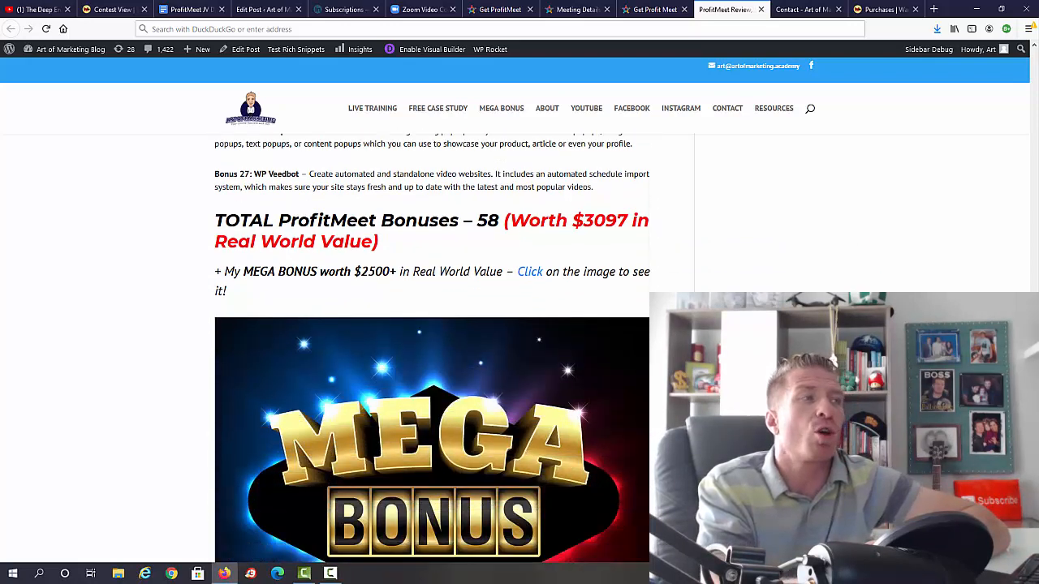
{"action": "scroll", "scroll_direction": "down", "scroll_amount": 3}
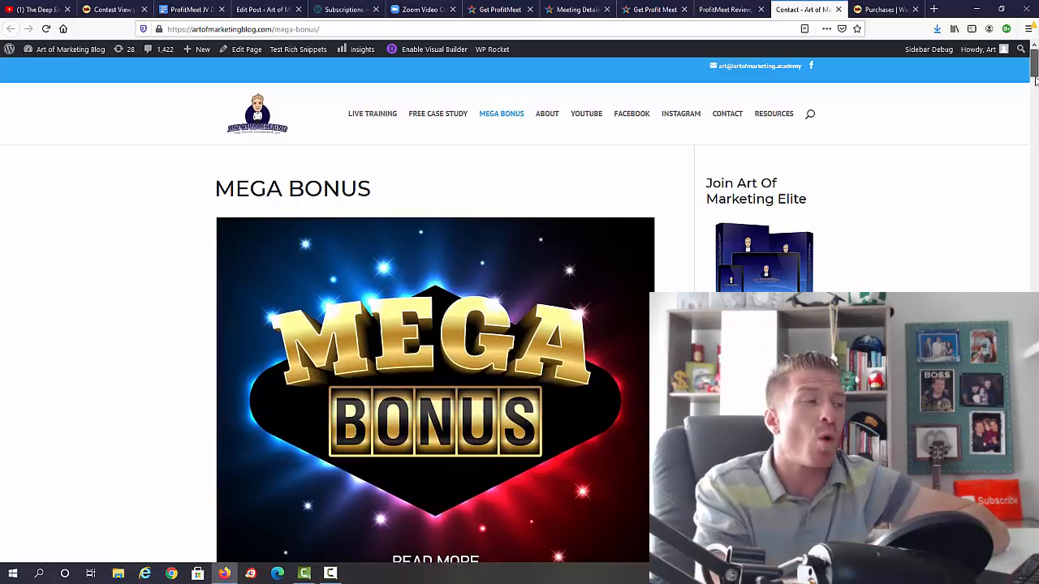
{"action": "scroll", "scroll_direction": "down", "scroll_amount": 3}
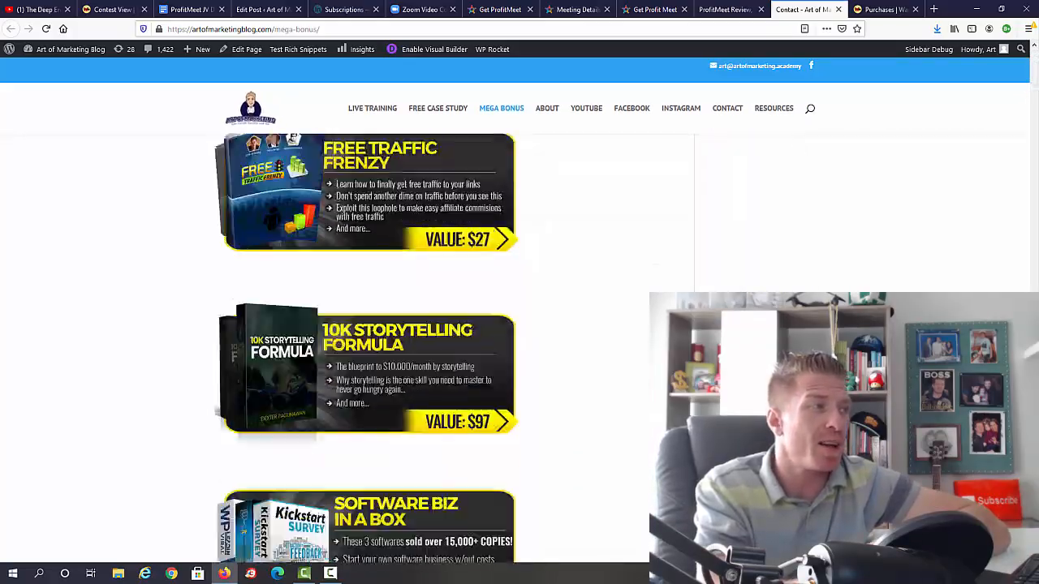
{"action": "scroll", "scroll_direction": "down", "scroll_amount": 3}
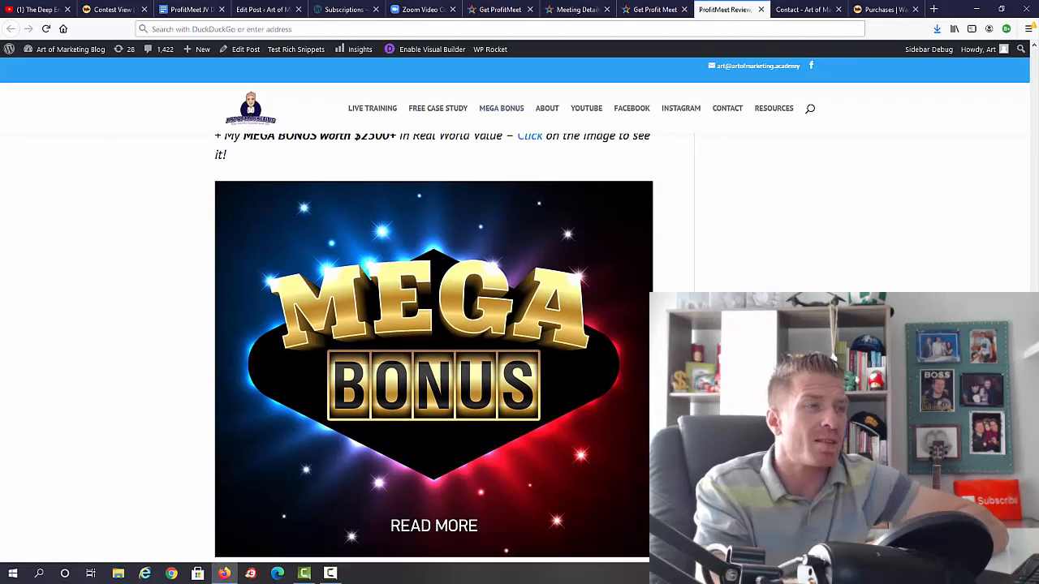
Scroll past the $5597 total, funnel chart and custom bonuses to the 'To sum up' feature list
{"action": "scroll", "scroll_direction": "down", "scroll_amount": 3}
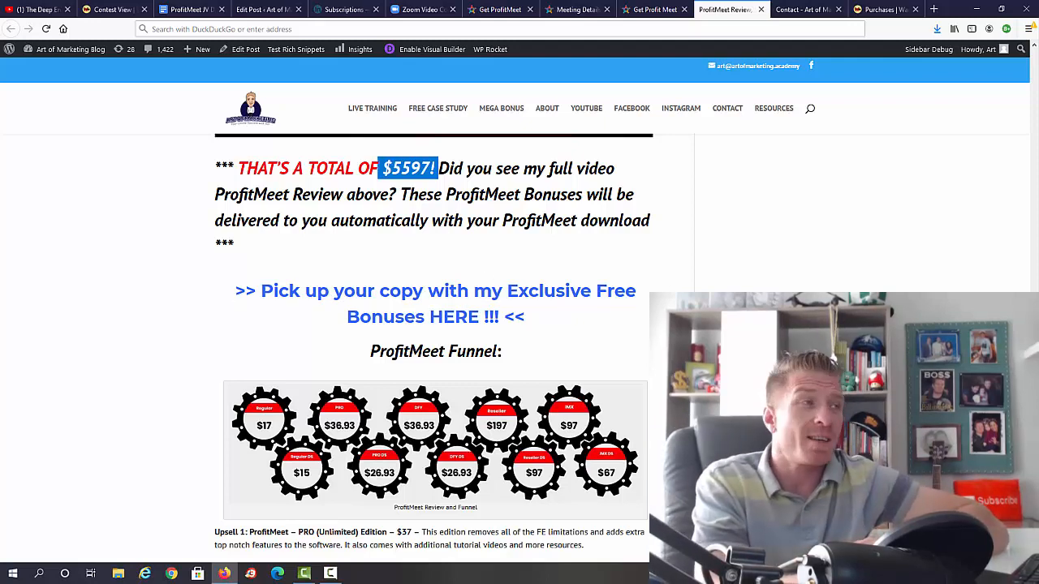
{"action": "scroll", "scroll_direction": "down", "scroll_amount": 3}
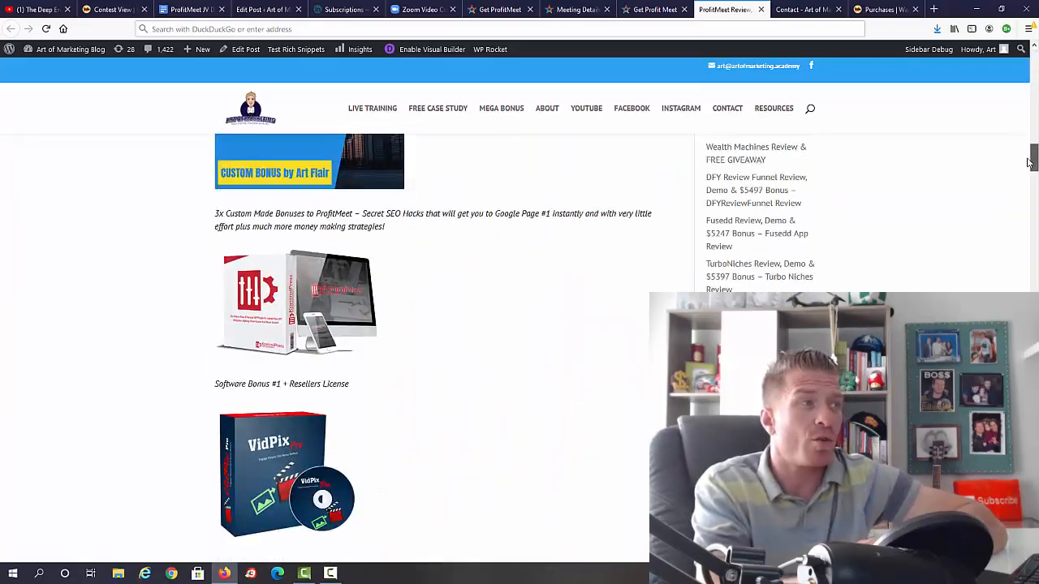
{"action": "scroll", "scroll_direction": "down", "scroll_amount": 3}
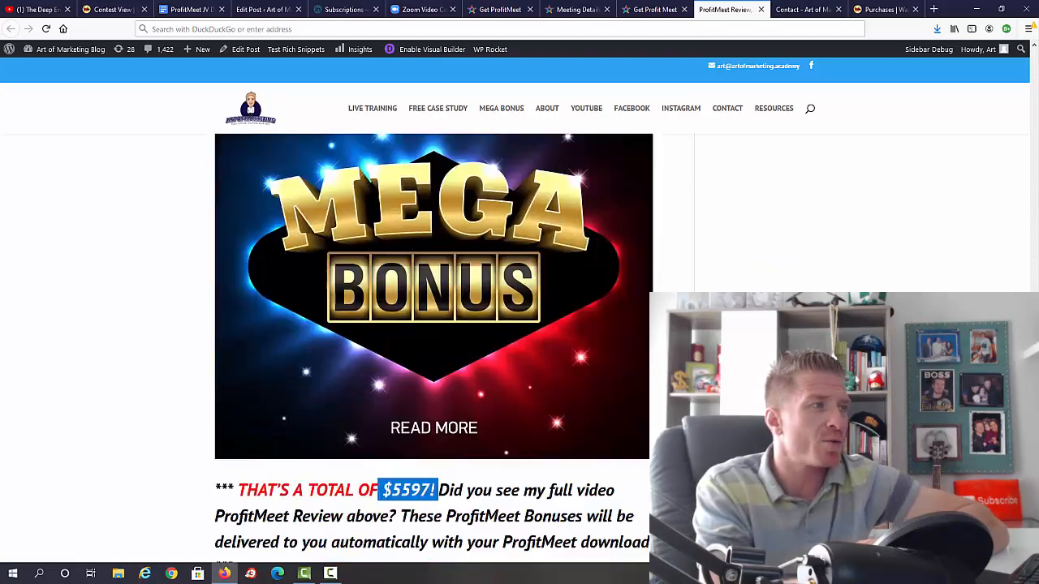
{"action": "scroll", "scroll_direction": "down", "scroll_amount": 3}
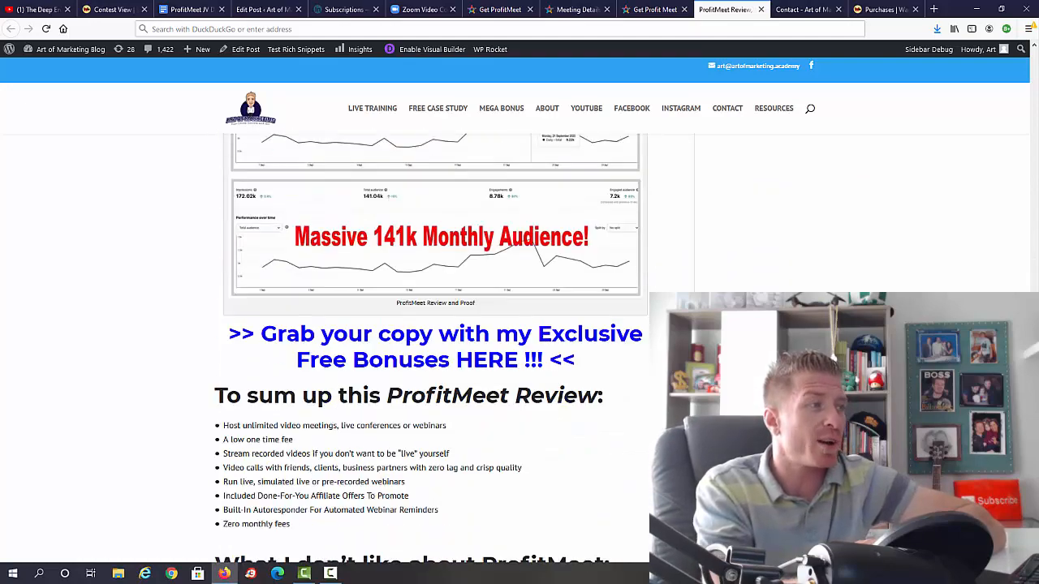
Read the 'What I don't like' no-live-support section, then show the Warrior+Plus purchases page
{"action": "scroll", "scroll_direction": "down", "scroll_amount": 3}
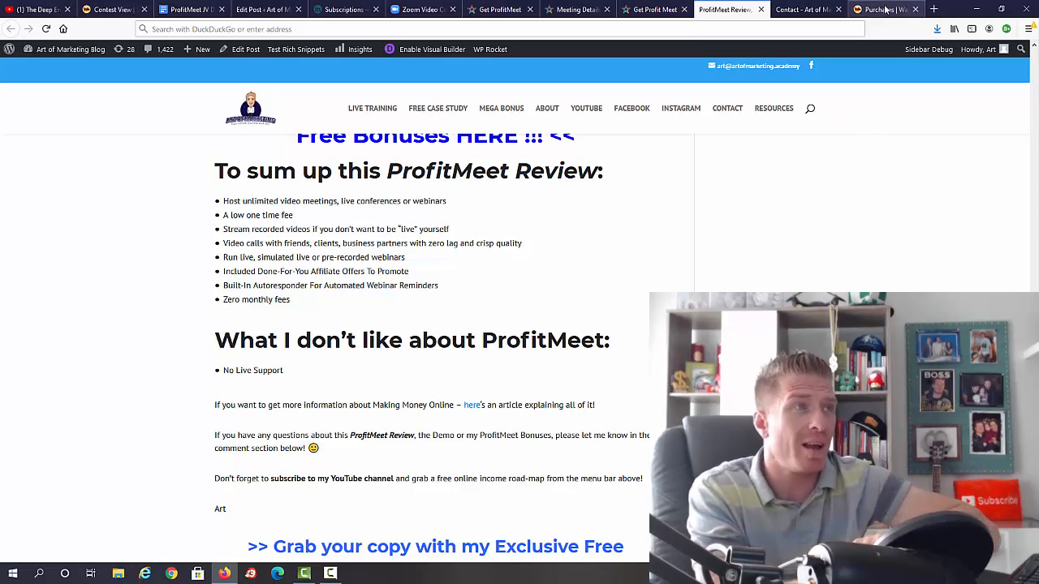
{"action": "left_click", "coordinate": [880, 10]}
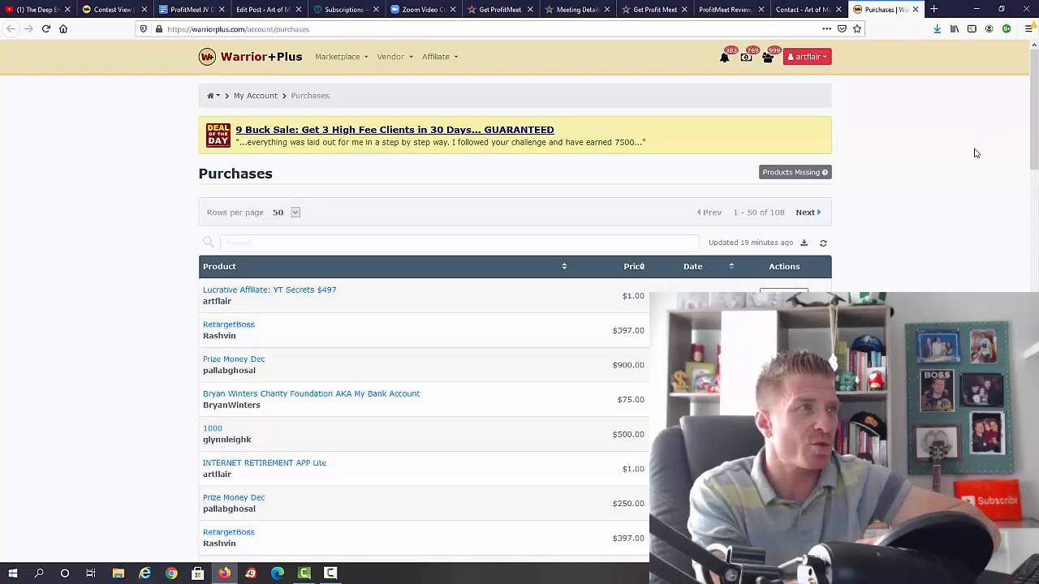
Show the Warrior+Plus purchases list, then return to the review's exclusive custom bonuses section
{"action": "left_click", "coordinate": [805, 55]}
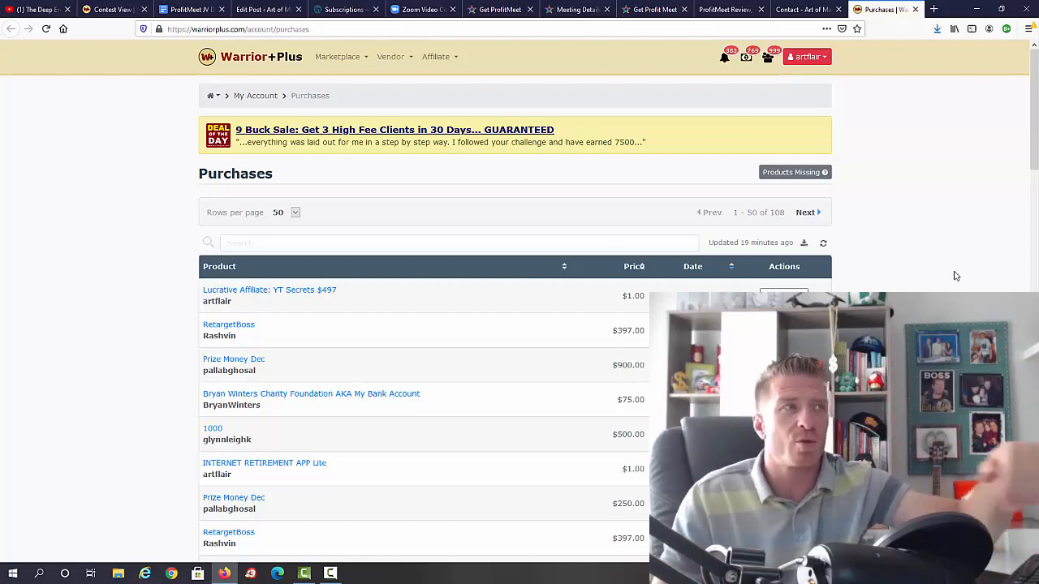
{"action": "left_click", "coordinate": [722, 9]}
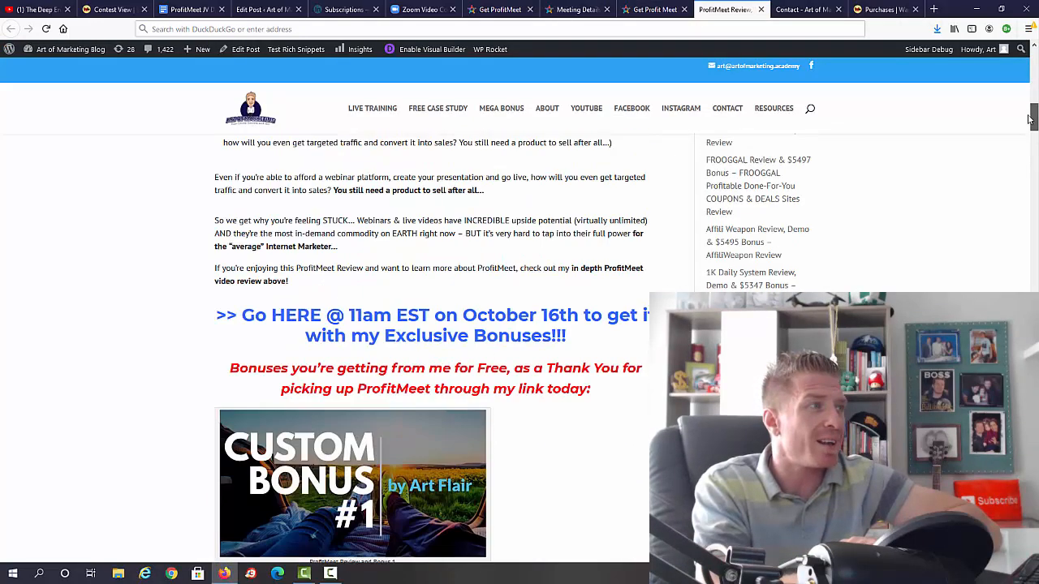
{"action": "scroll", "scroll_direction": "down", "scroll_amount": 3}
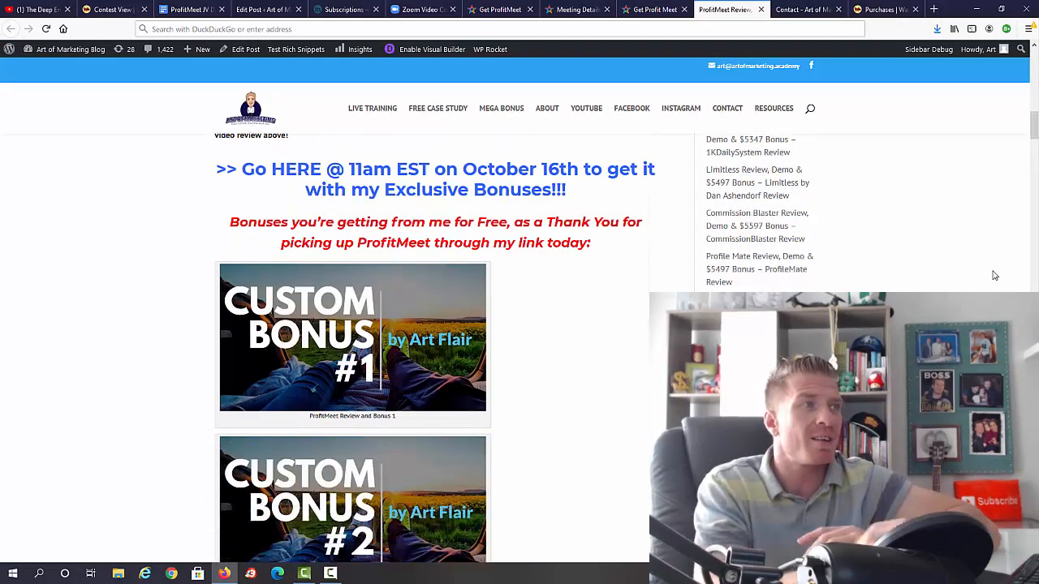